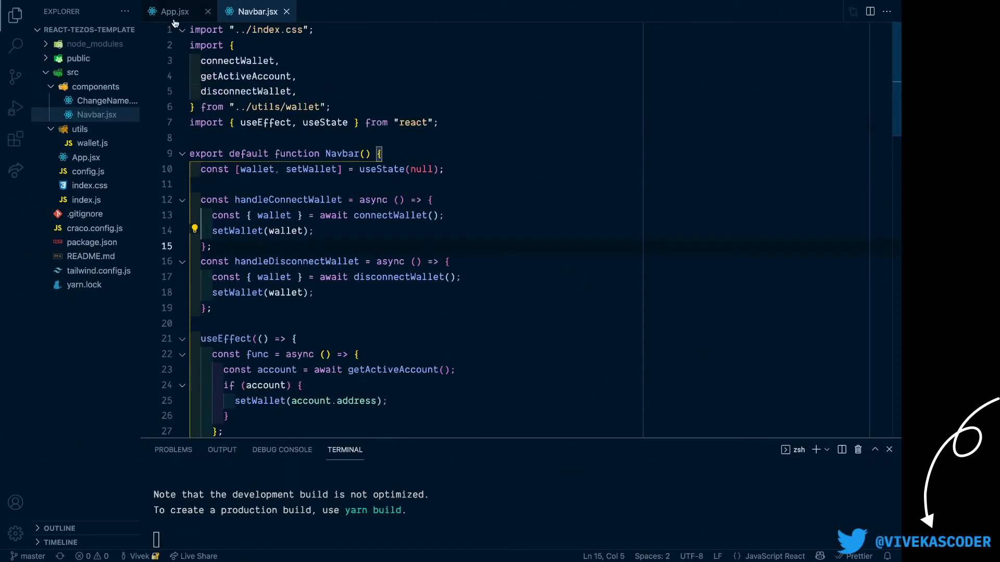
# - Return from the dApp's Hello, world! page in Brave to the App.jsx code
pyautogui.click(170, 11)
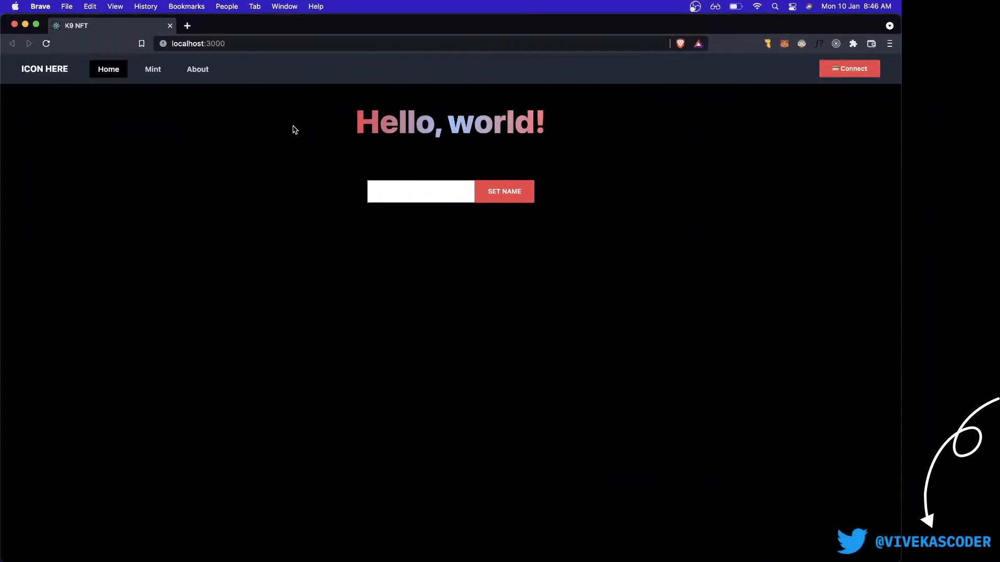
pyautogui.moveTo(217, 123)
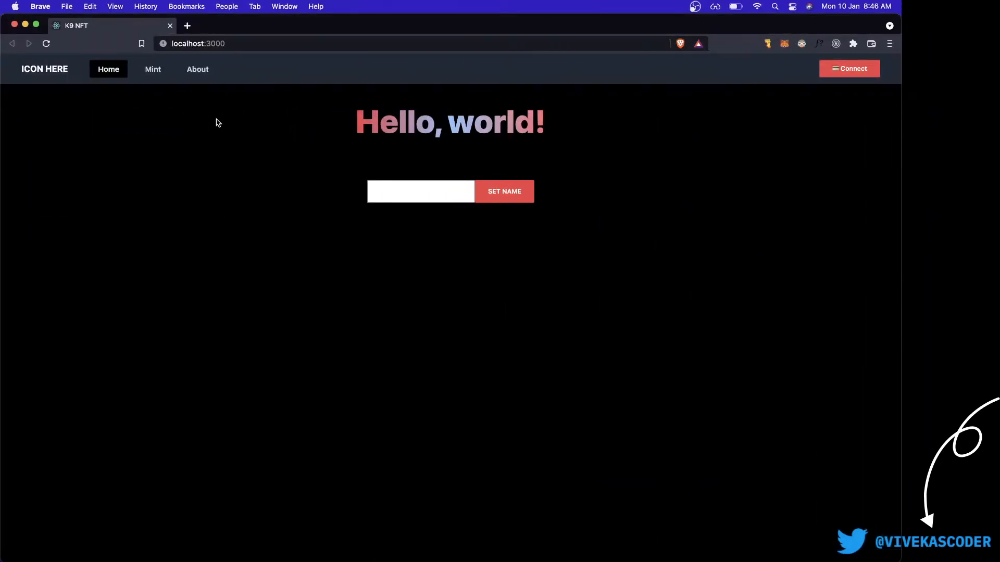
pyautogui.moveTo(366, 149)
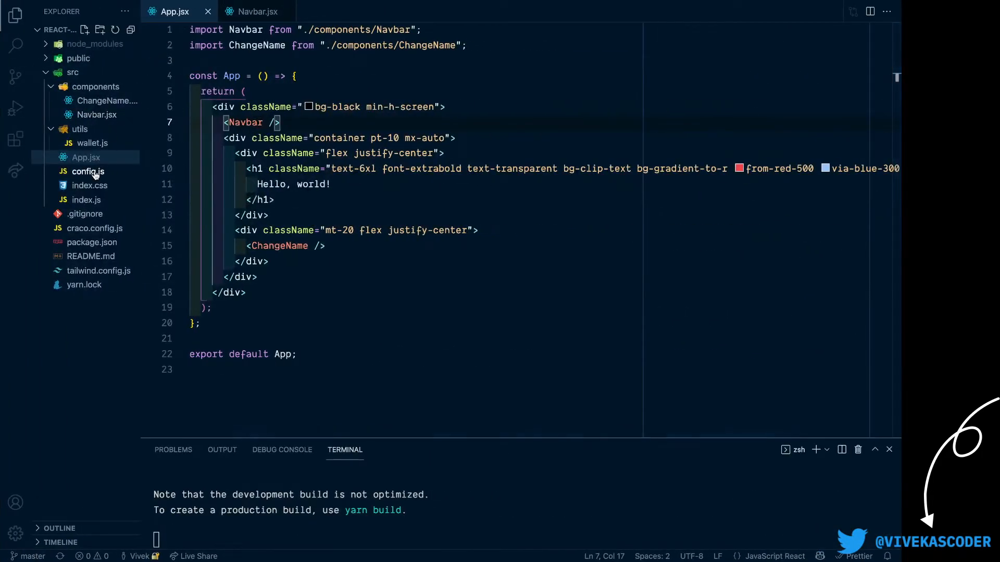
# - Load better-call.dev/hangzhou2net and pick the contract's storage URL suggestion
pyautogui.click(87, 171)
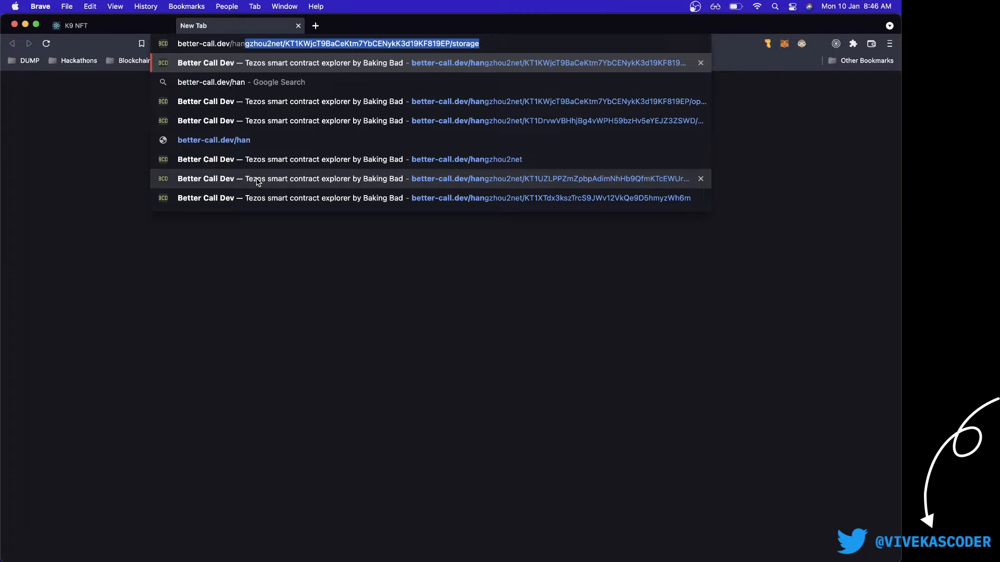
pyautogui.write('gzho')
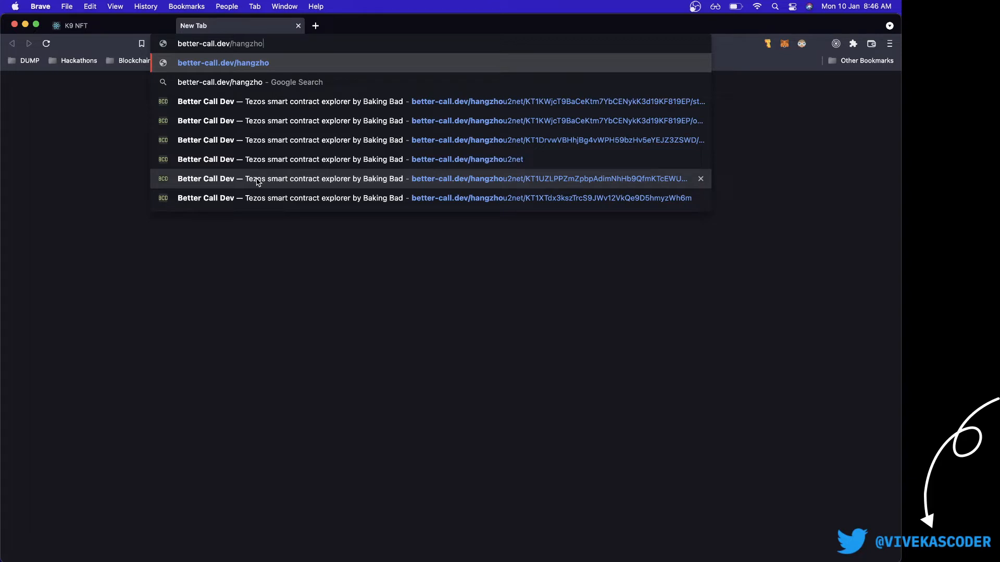
pyautogui.press('Backspace')
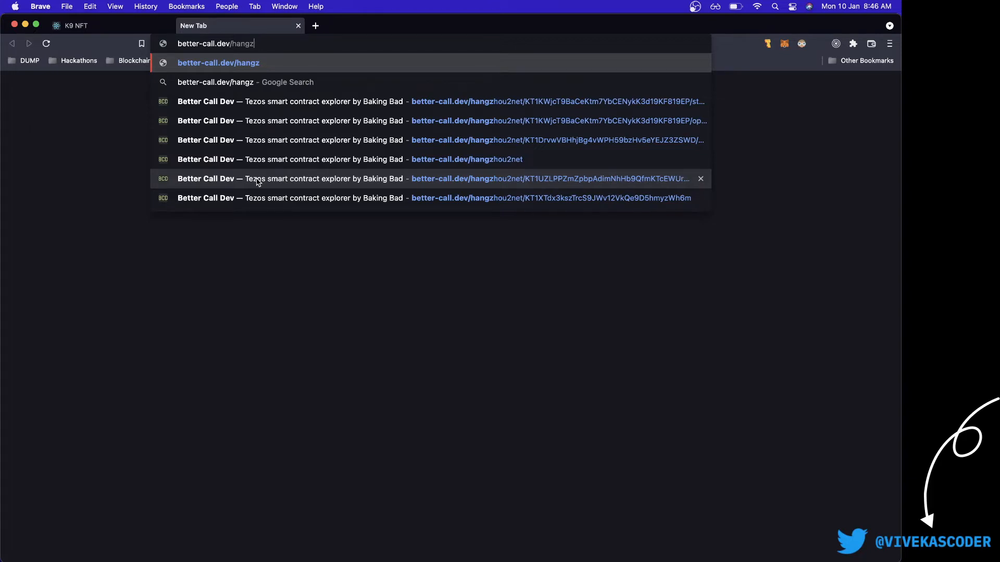
pyautogui.press('Down')
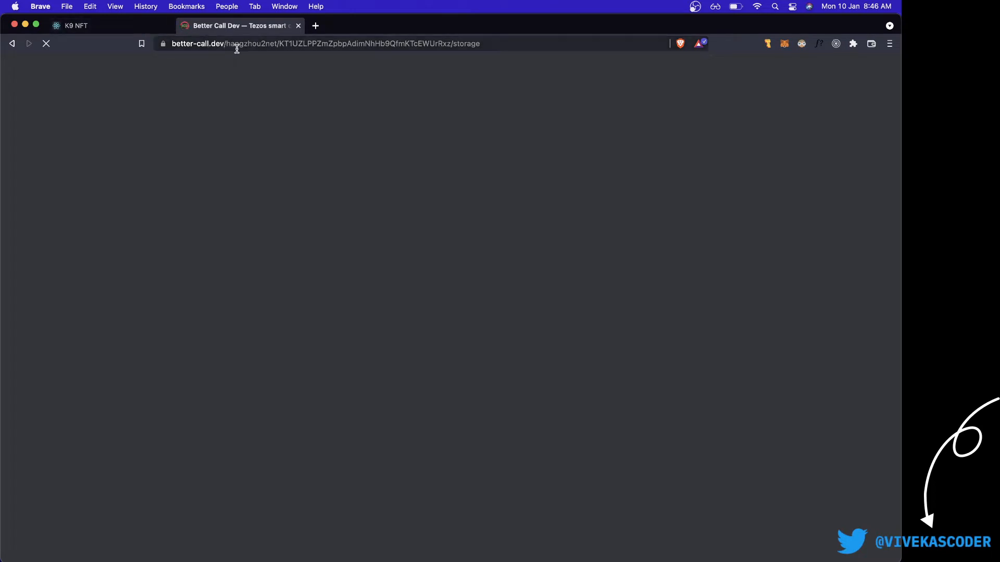
# - Check contractAddress in config.js matches Better Call Dev, then show the running dApp again
pyautogui.click(76, 25)
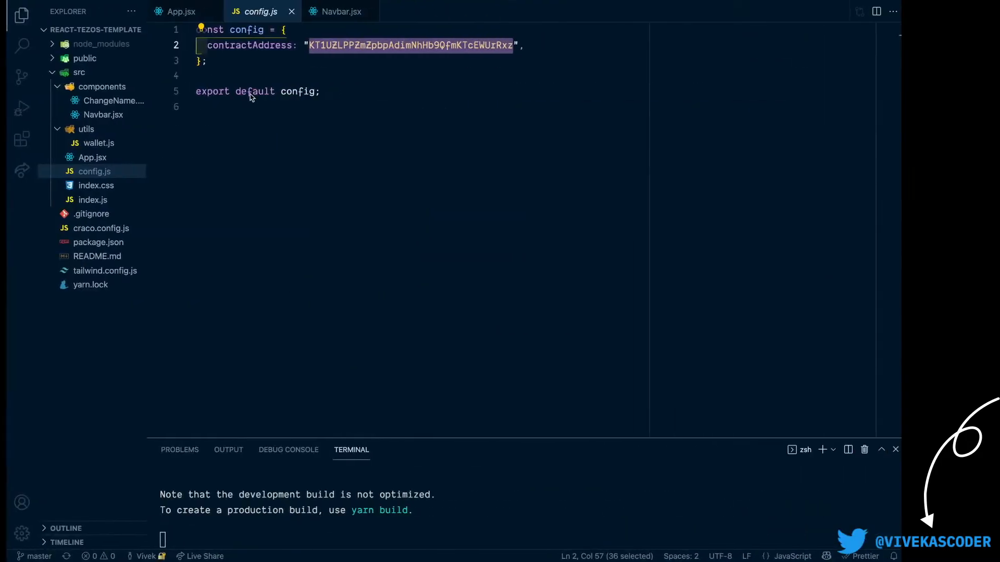
pyautogui.click(177, 11)
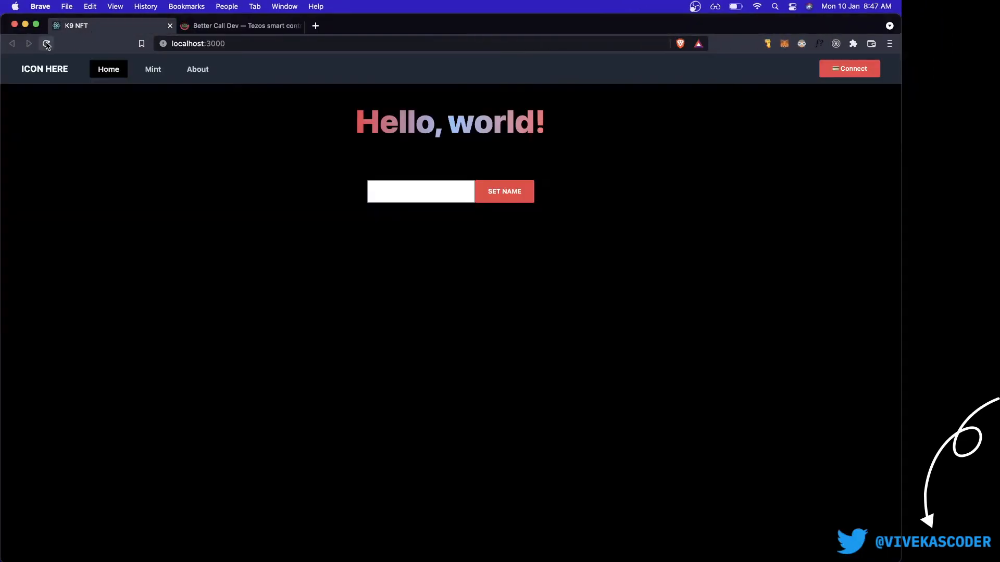
# - Connect the dApp to Temple - Tezos Wallet via Beacon and approve the connection request
pyautogui.click(849, 69)
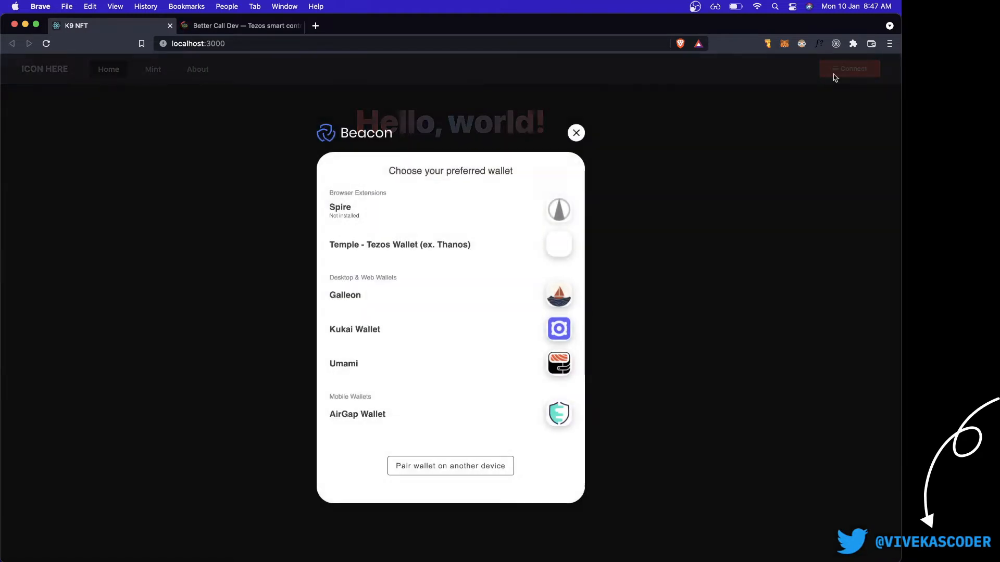
pyautogui.click(399, 244)
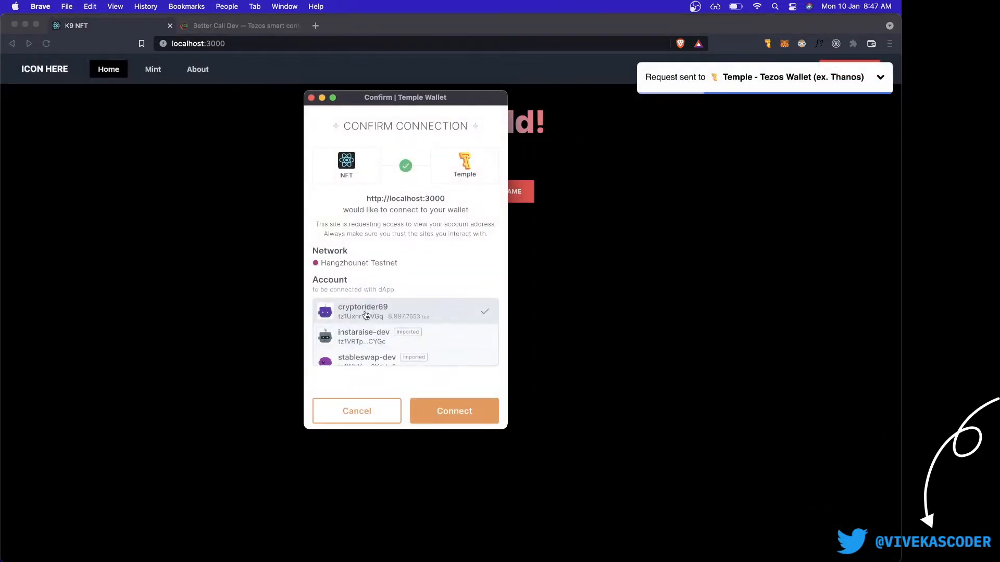
pyautogui.click(453, 411)
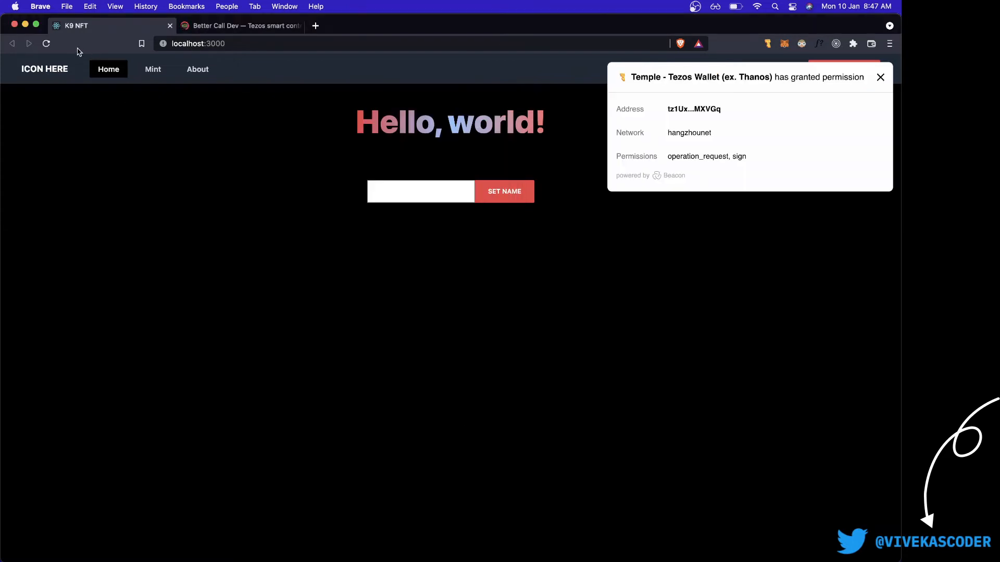
pyautogui.click(881, 77)
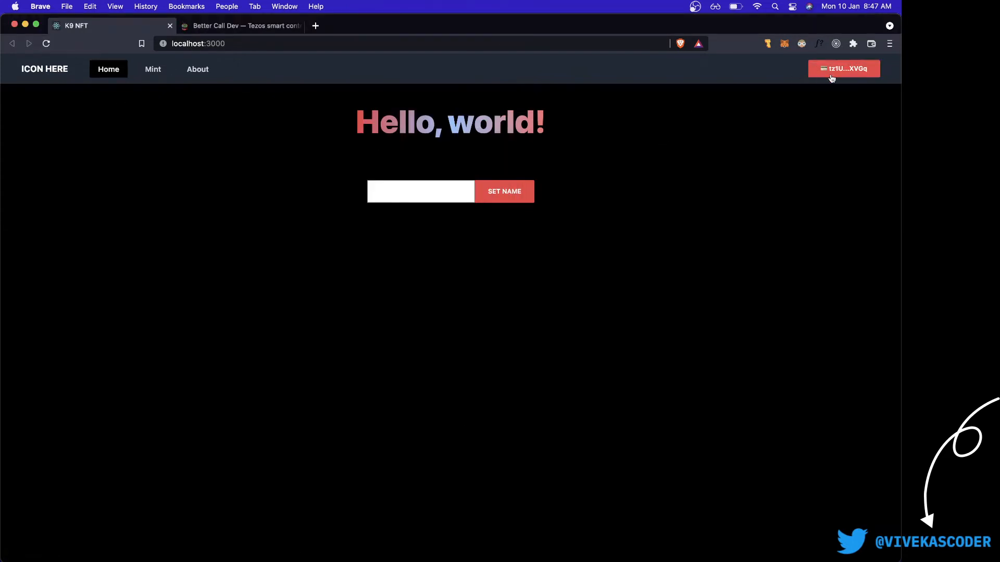
pyautogui.click(46, 44)
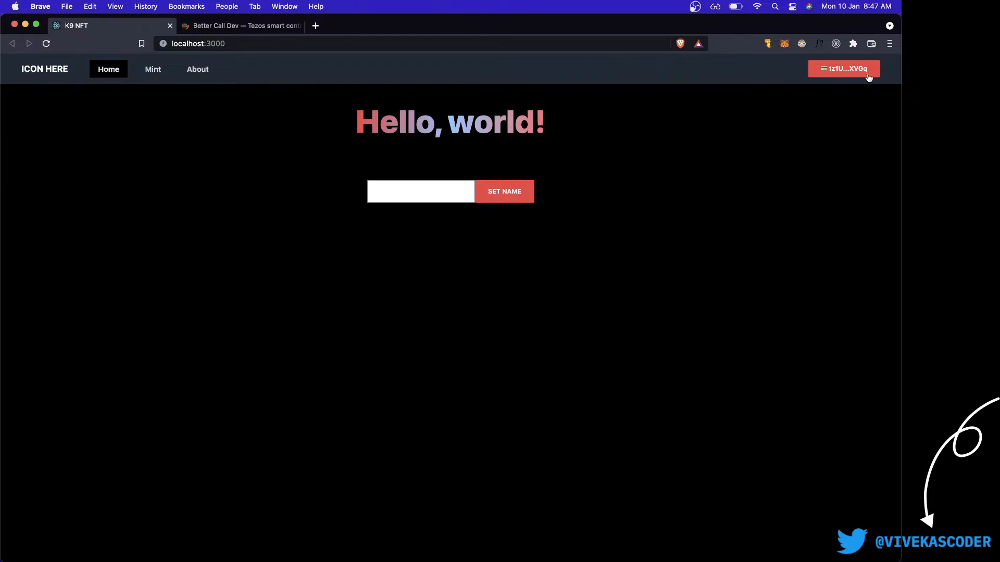
pyautogui.moveTo(873, 97)
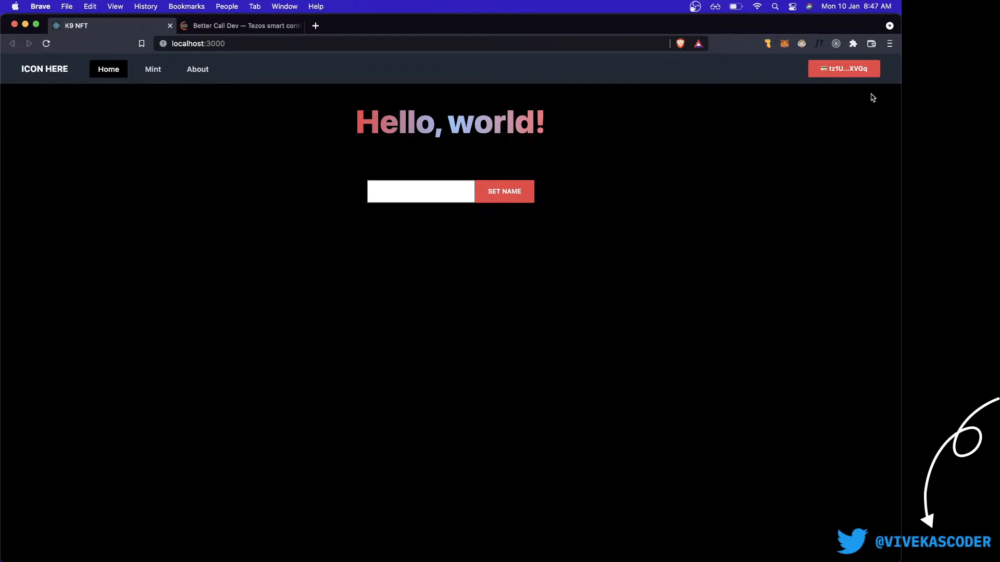
pyautogui.moveTo(825, 87)
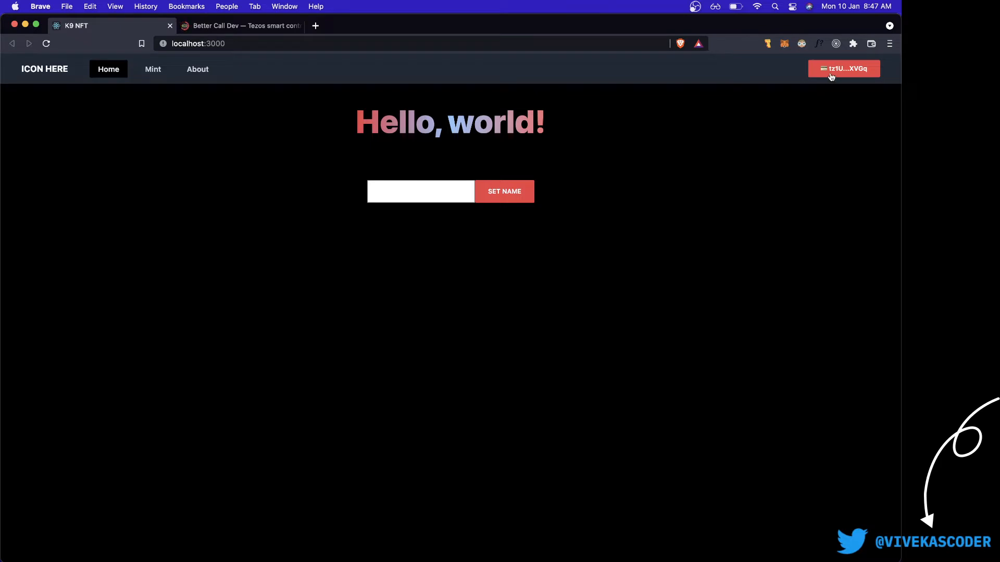
pyautogui.moveTo(812, 81)
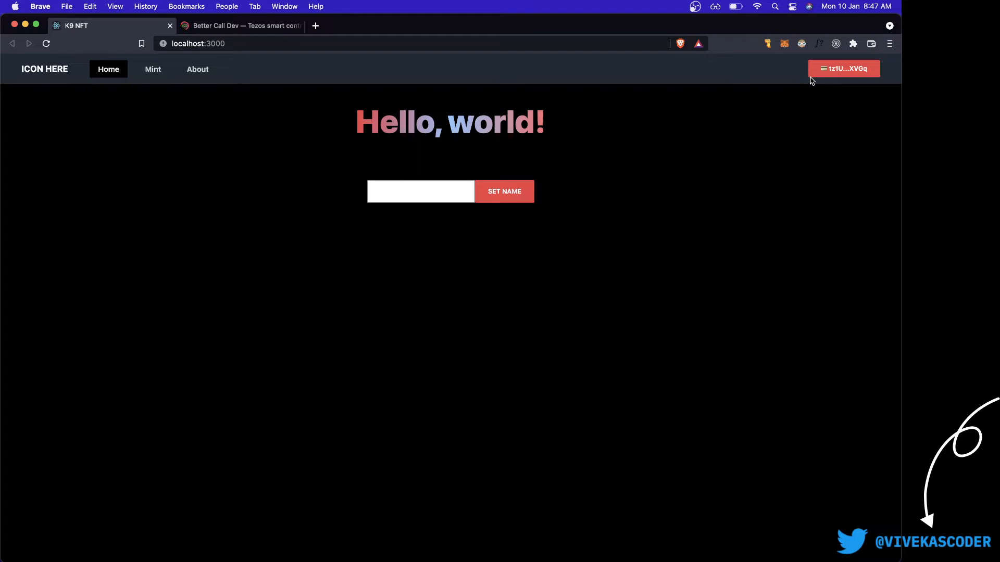
pyautogui.moveTo(475, 86)
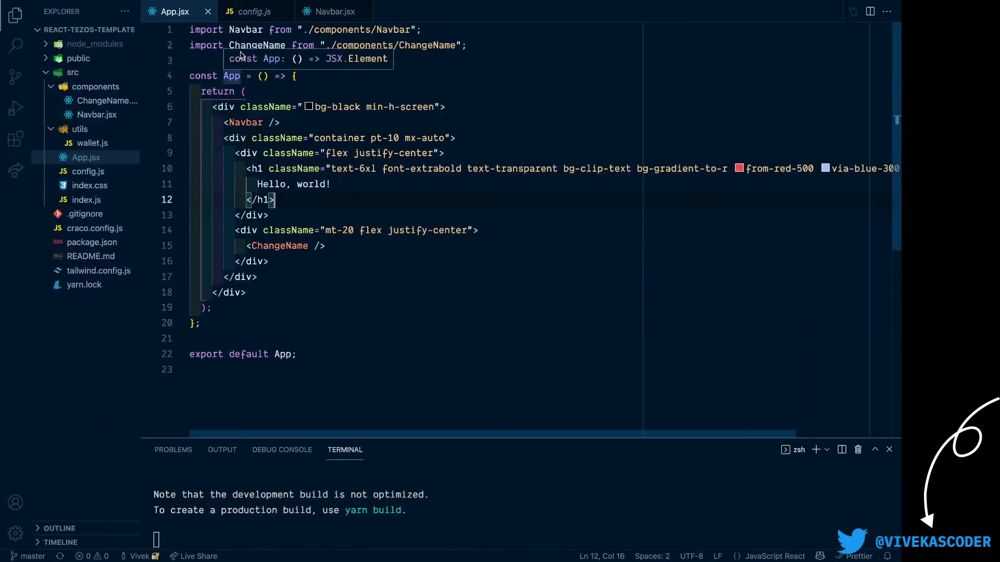
pyautogui.moveTo(178, 13)
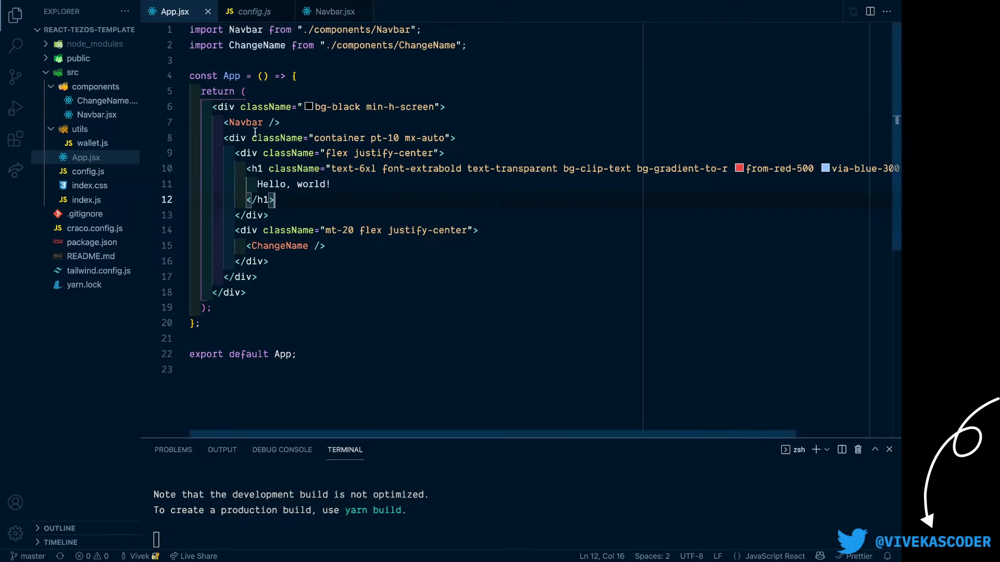
pyautogui.moveTo(277, 138)
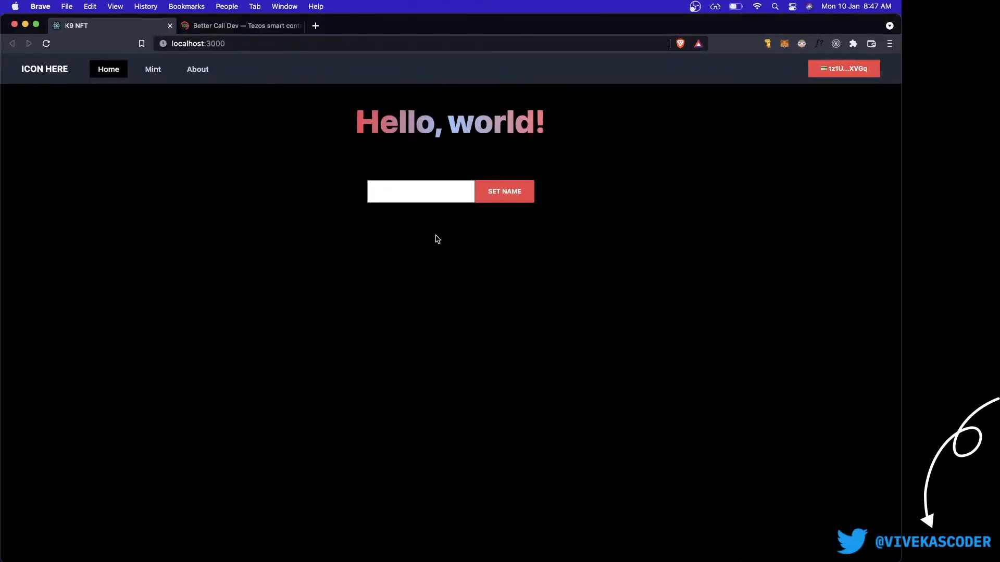
# - Show App.jsx's layout with the Navbar, Hello world heading and ChangeName component
pyautogui.click(419, 191)
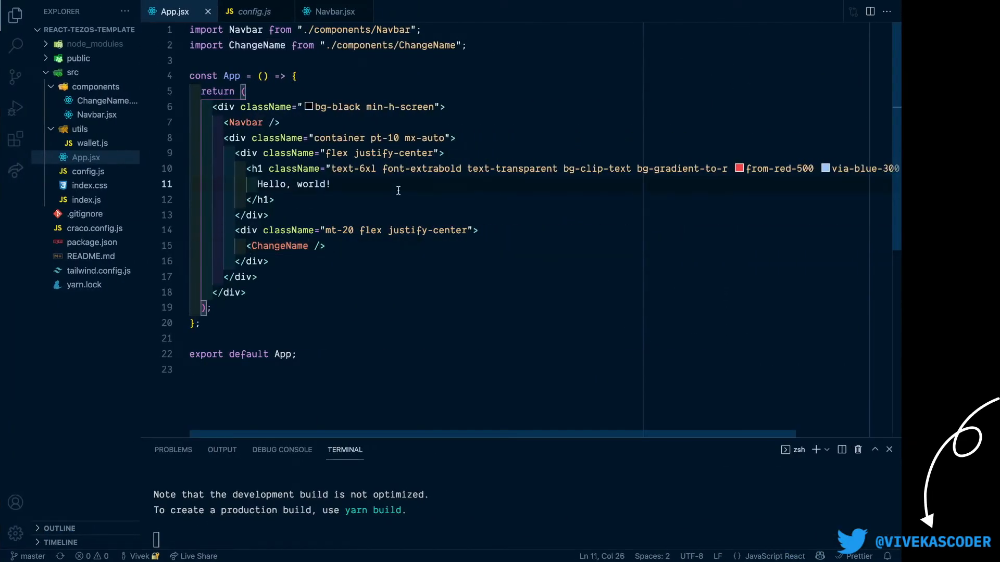
pyautogui.click(246, 122)
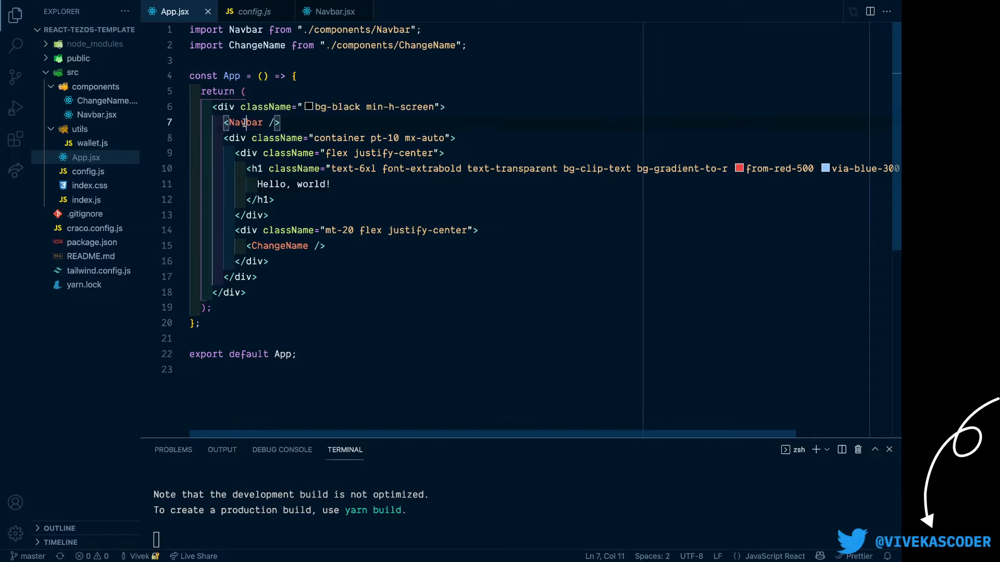
# - Review Navbar.jsx's handleConnectWallet and handleDisconnectWallet, then bring up wallet.js under utils
pyautogui.click(333, 12)
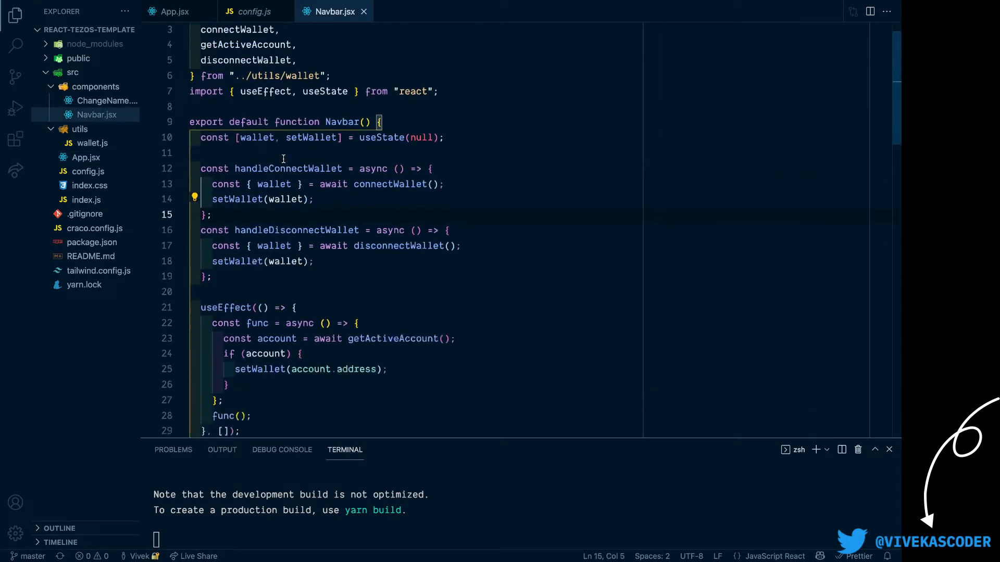
pyautogui.scroll(-3)
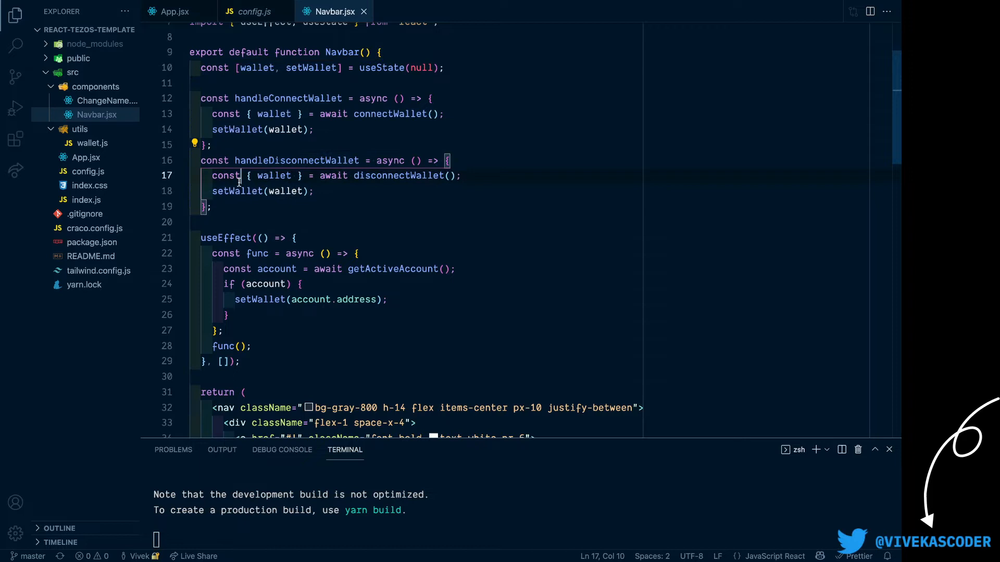
pyautogui.click(92, 143)
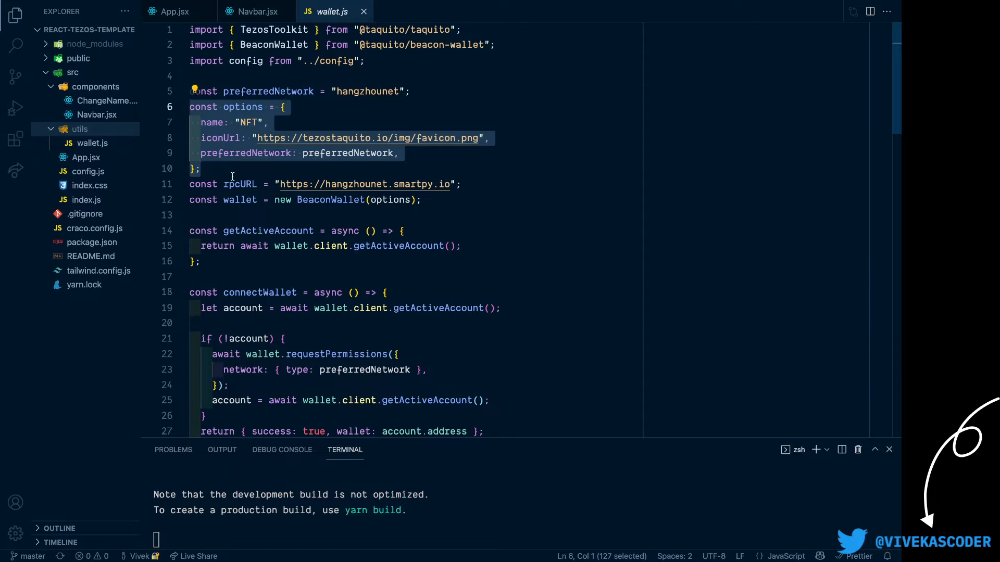
pyautogui.scroll(-3)
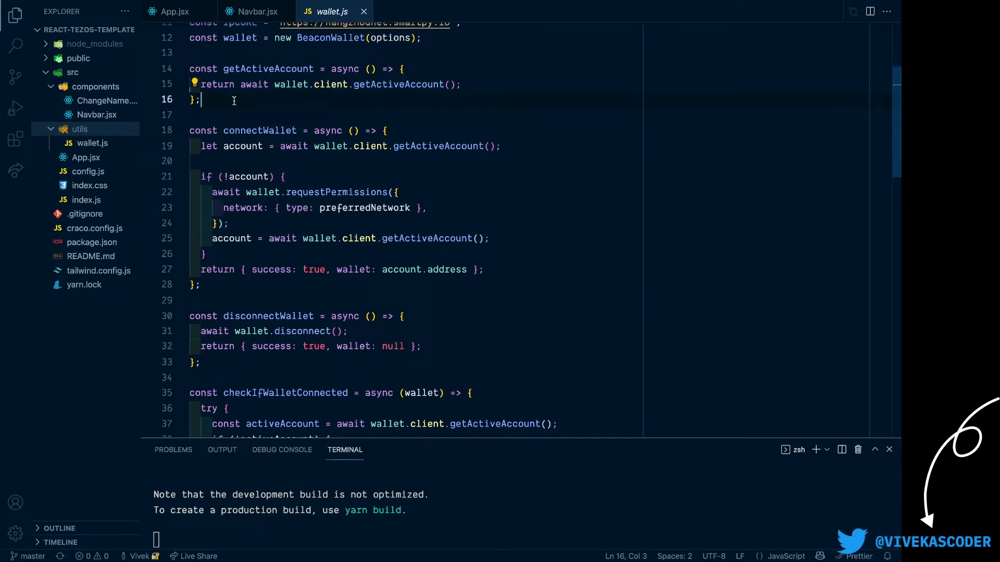
pyautogui.moveTo(290, 84)
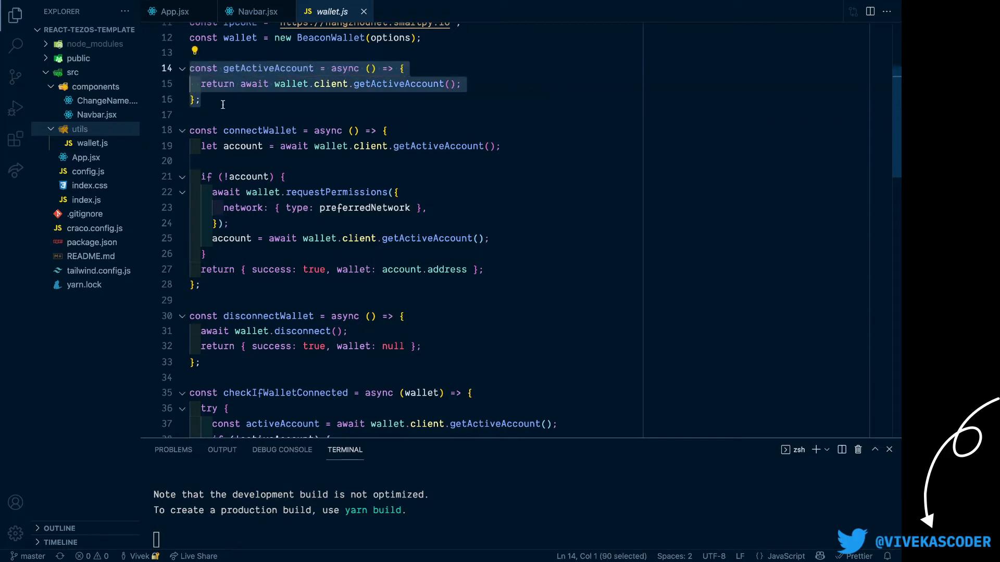
pyautogui.click(200, 100)
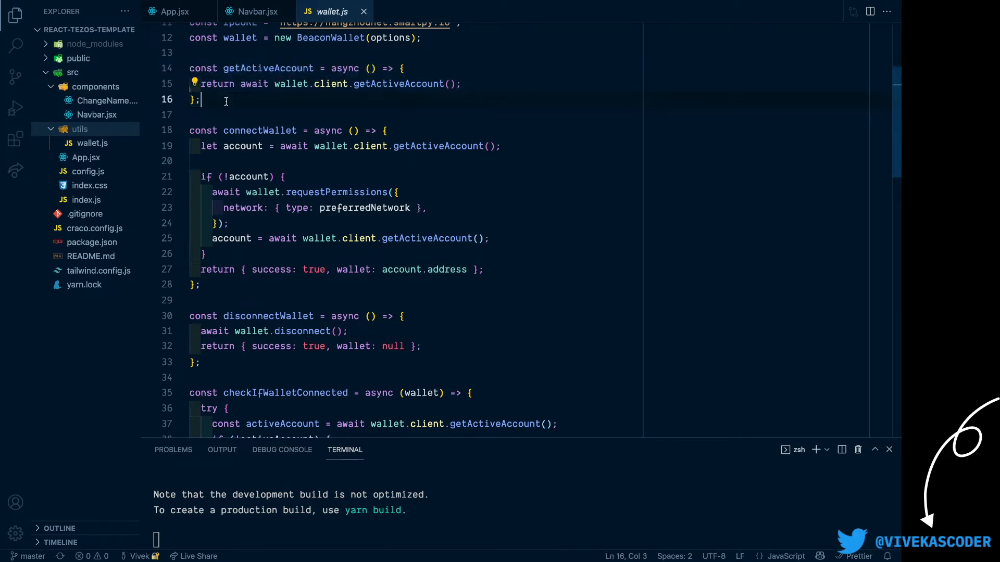
pyautogui.moveTo(256, 110)
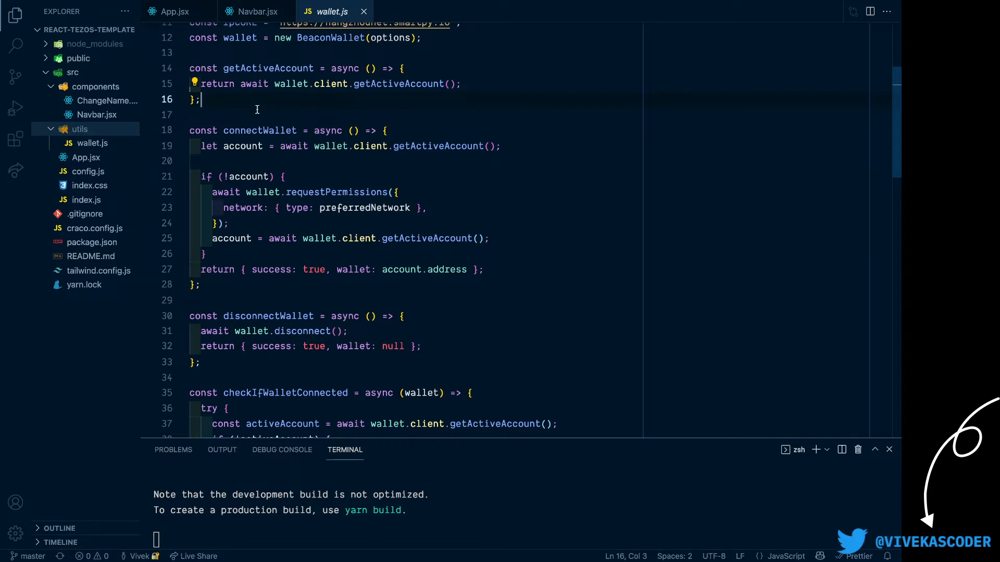
pyautogui.doubleClick(203, 81)
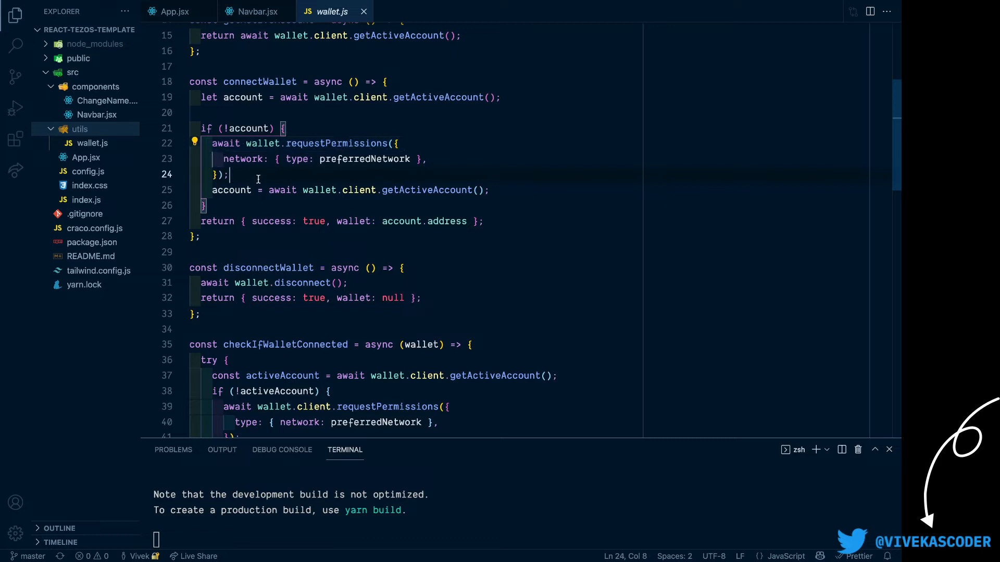
pyautogui.doubleClick(231, 190)
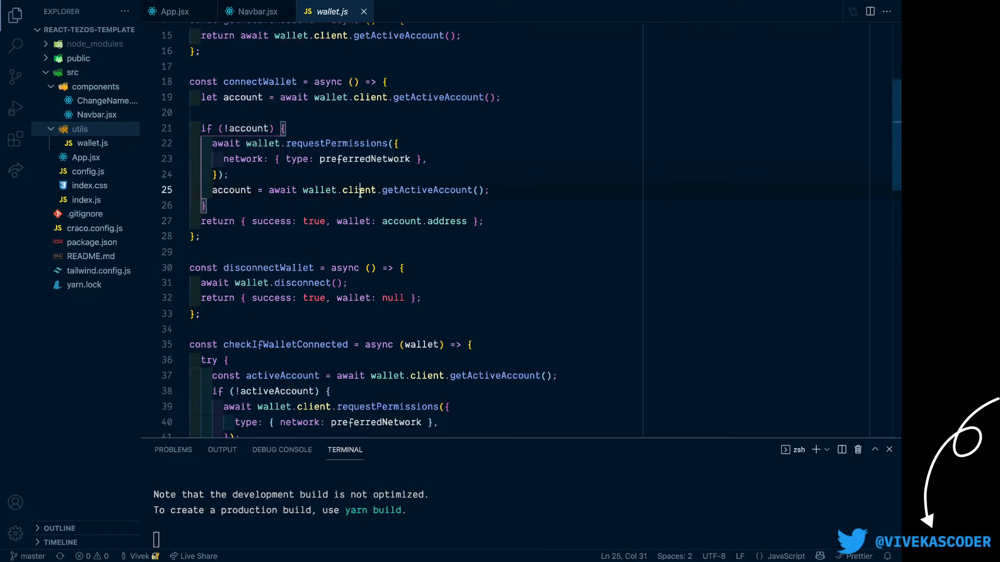
pyautogui.doubleClick(423, 190)
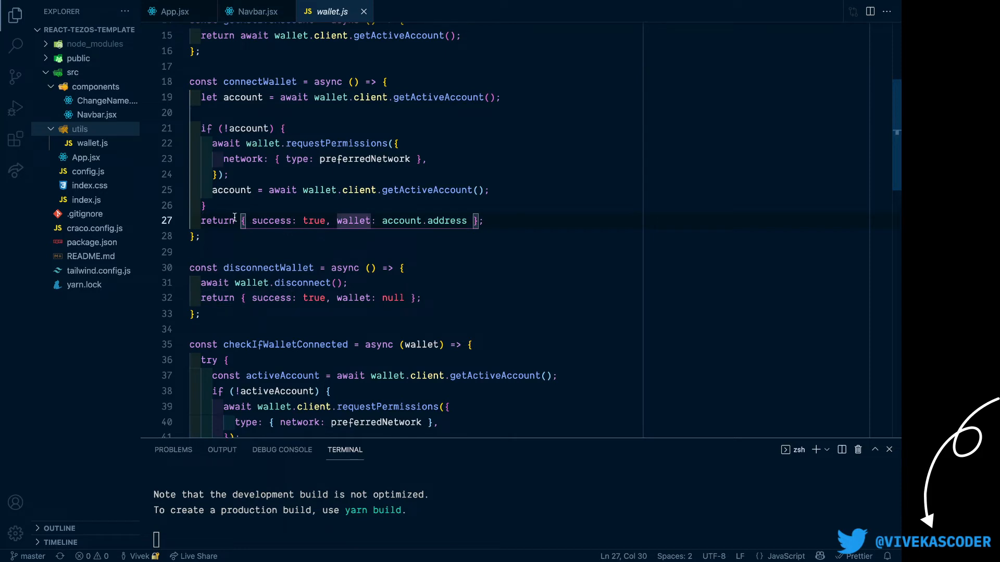
pyautogui.doubleClick(271, 220)
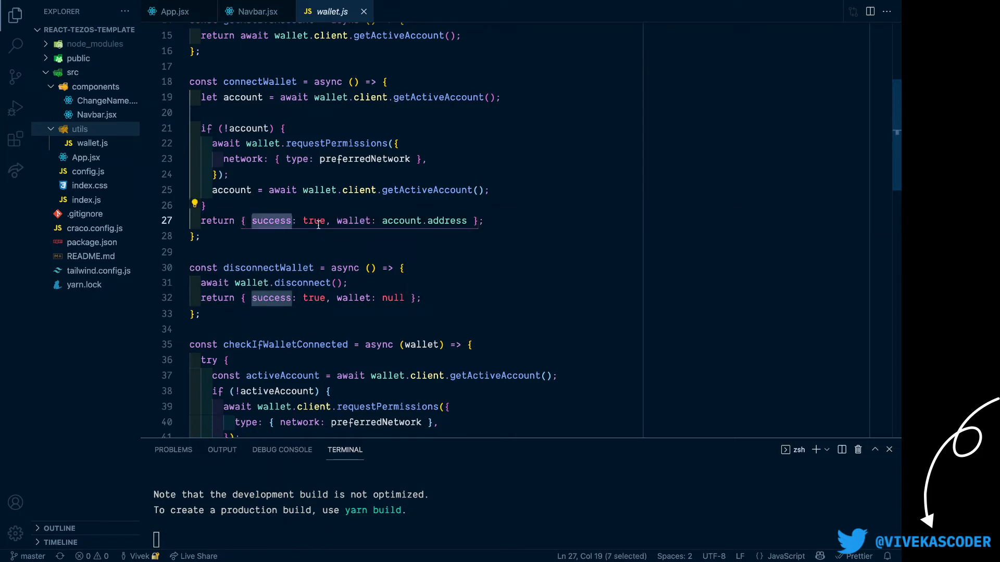
pyautogui.doubleClick(353, 221)
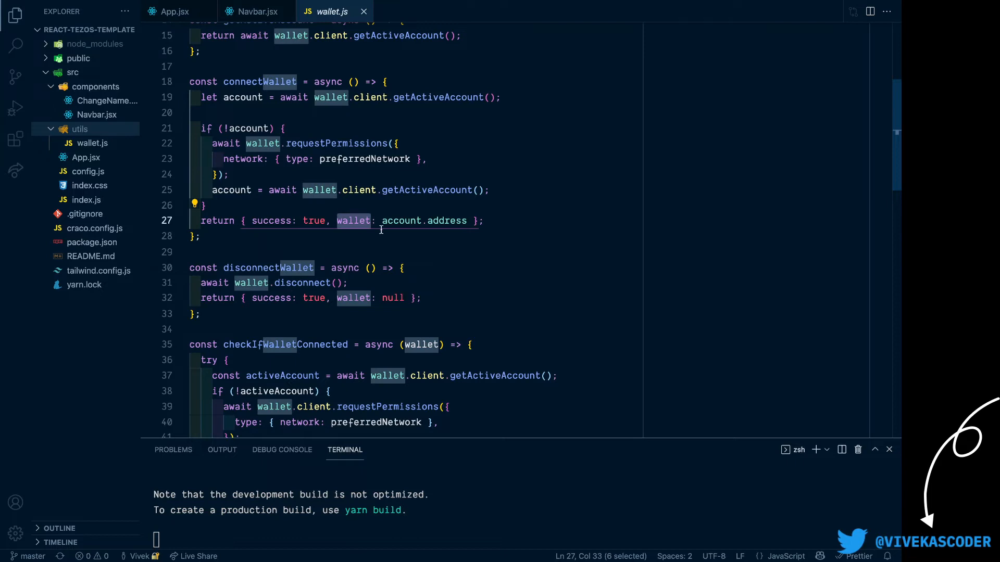
pyautogui.scroll(-3)
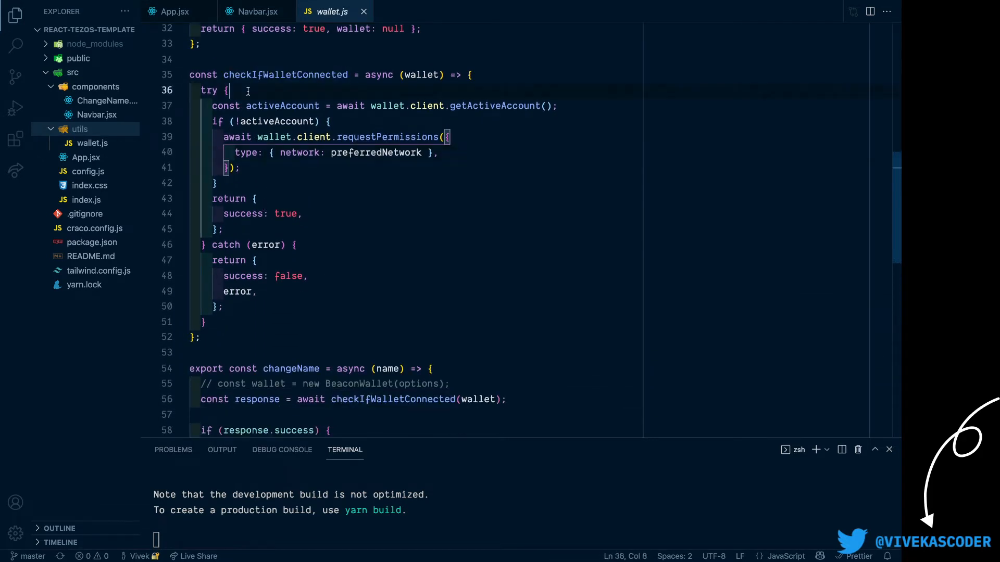
pyautogui.moveTo(247, 152)
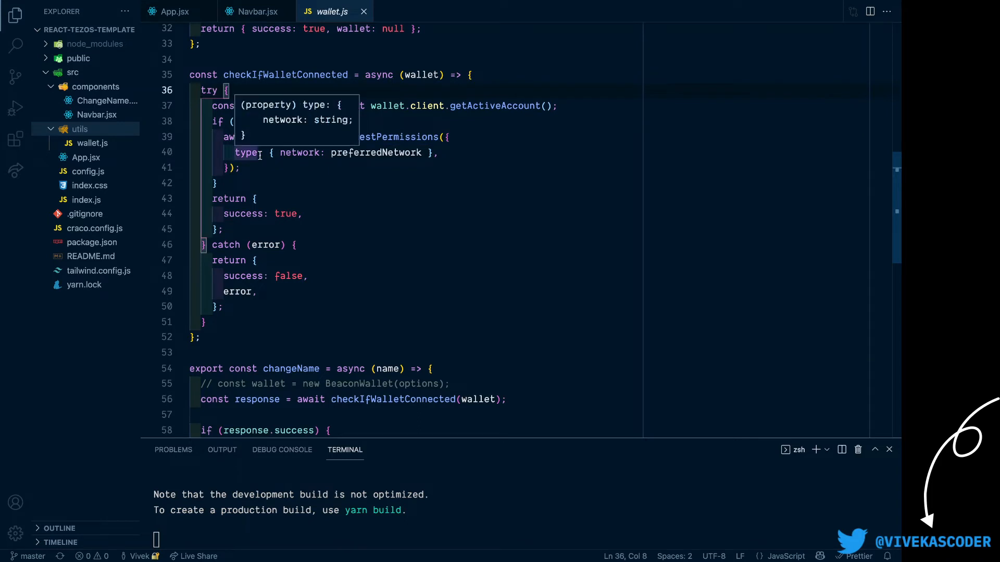
pyautogui.click(313, 198)
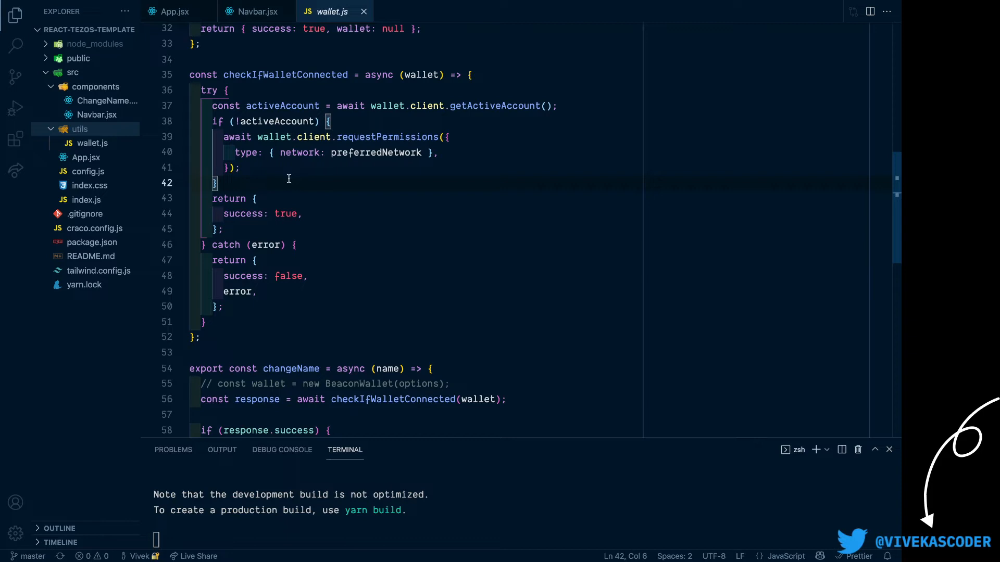
pyautogui.scroll(-3)
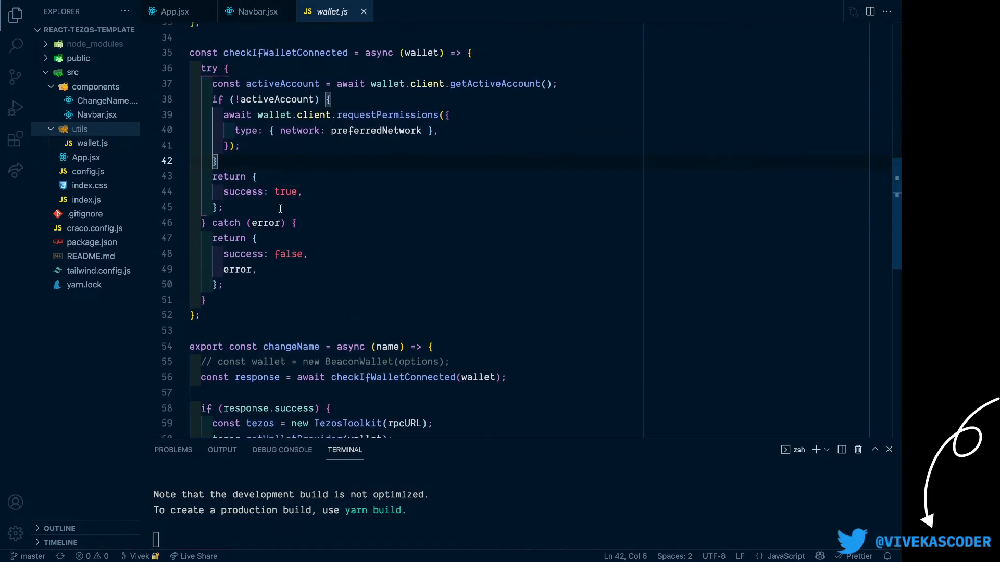
pyautogui.moveTo(212, 177); pyautogui.dragTo(223, 208)
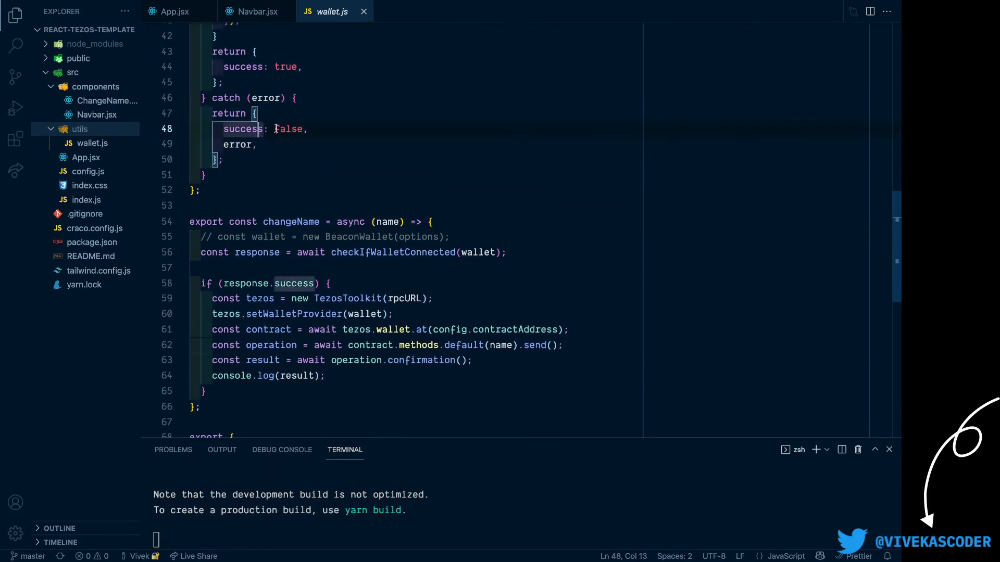
pyautogui.doubleClick(288, 129)
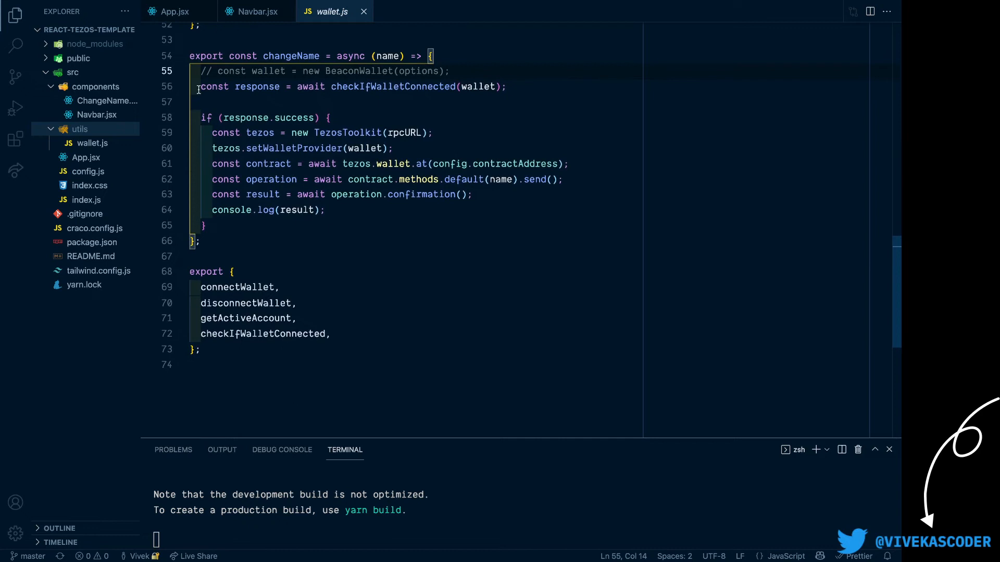
pyautogui.moveTo(198, 71); pyautogui.dragTo(269, 209)
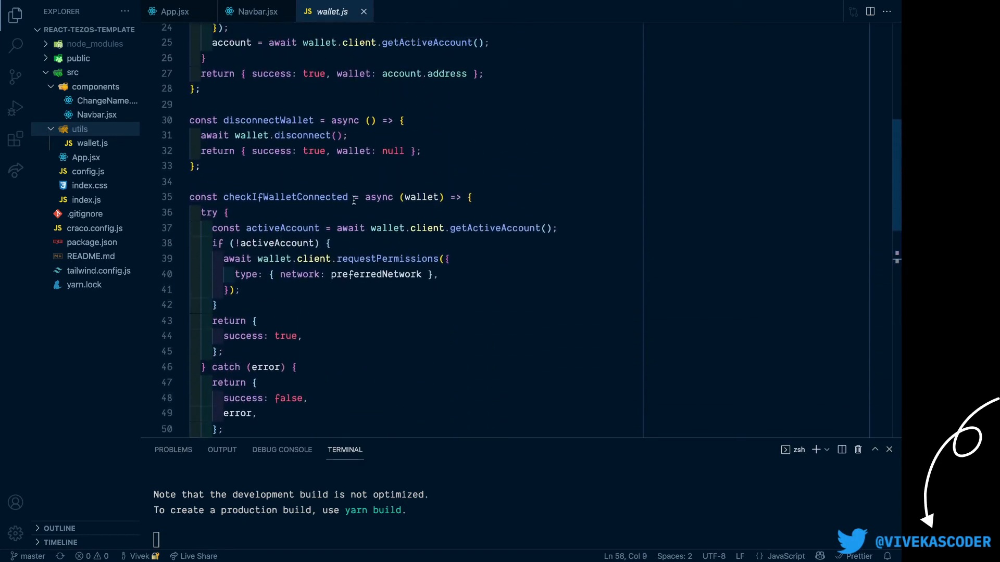
pyautogui.moveTo(271, 151)
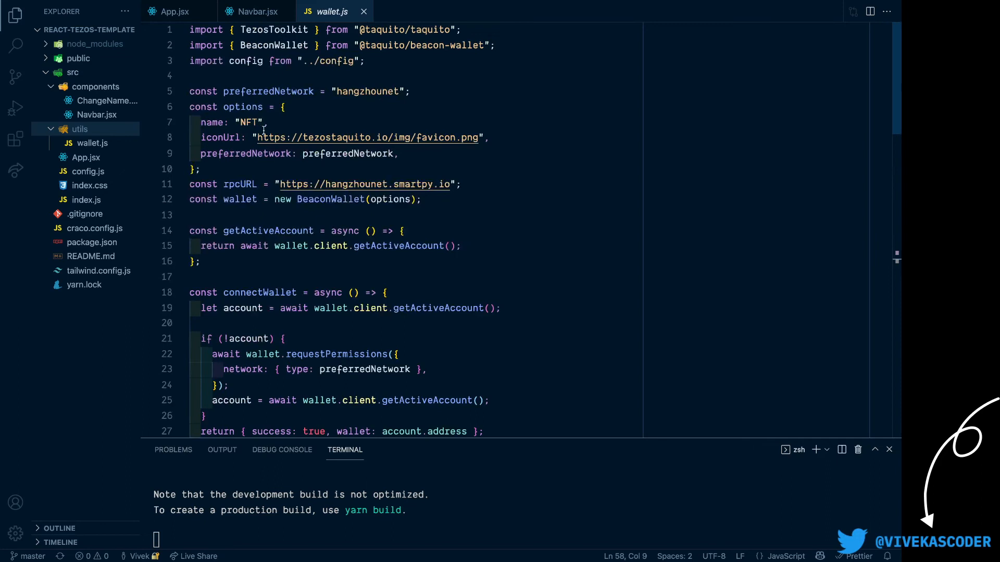
pyautogui.moveTo(253, 206)
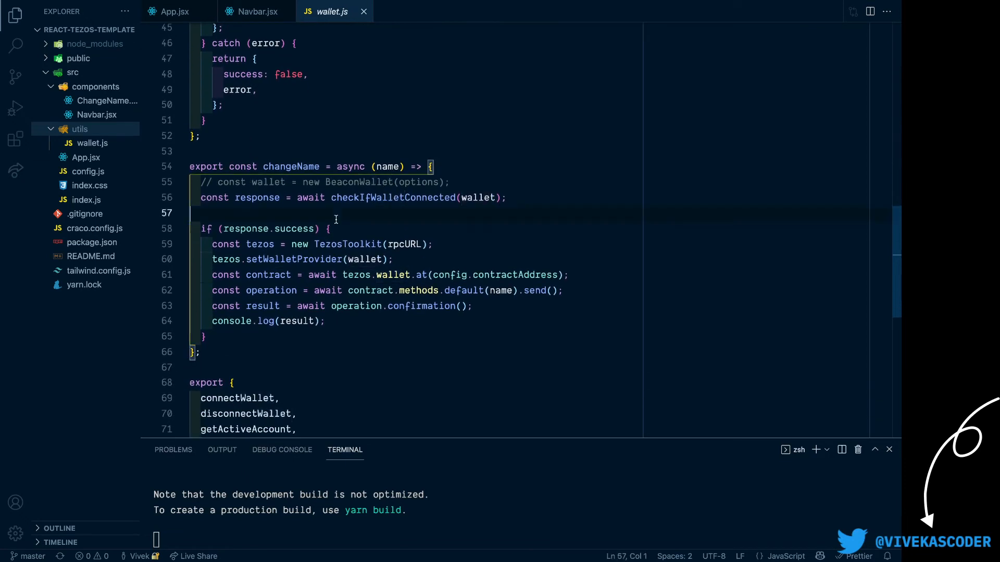
# - Highlight changeName's TezosToolkit setup, the contract method operation and its confirmation lines
pyautogui.scroll(-3)
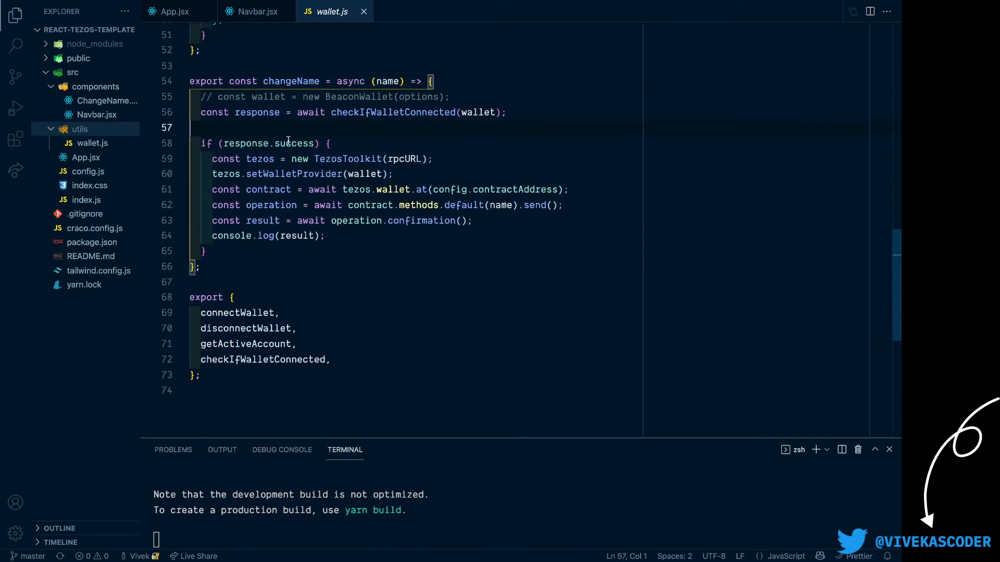
pyautogui.moveTo(297, 235)
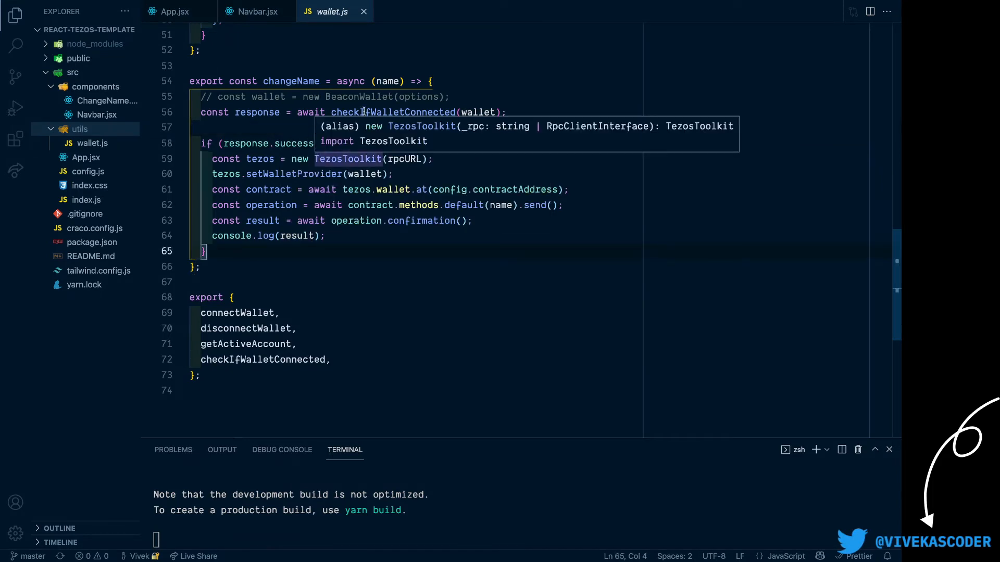
pyautogui.doubleClick(393, 112)
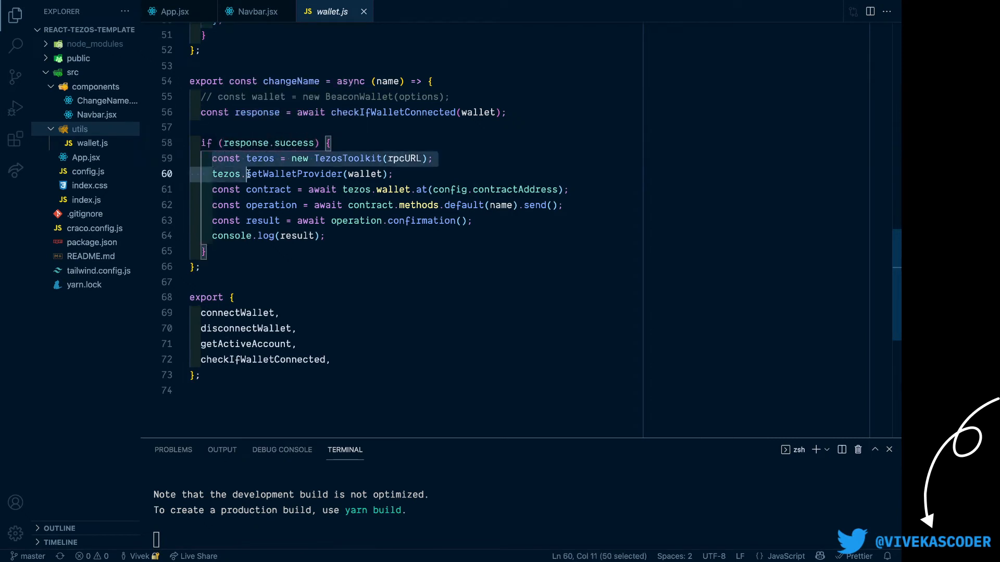
pyautogui.moveTo(246, 174); pyautogui.dragTo(325, 235)
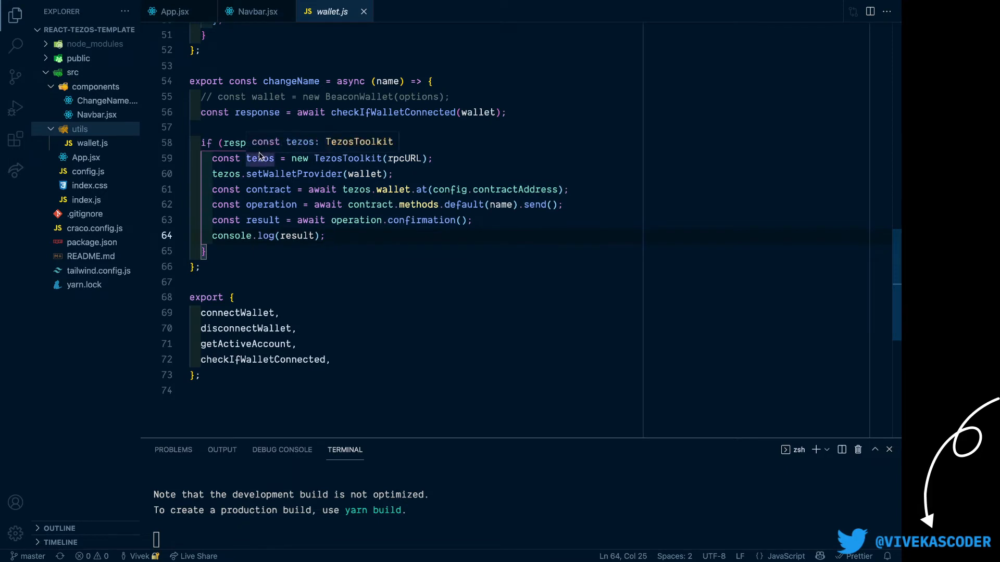
pyautogui.doubleClick(293, 174)
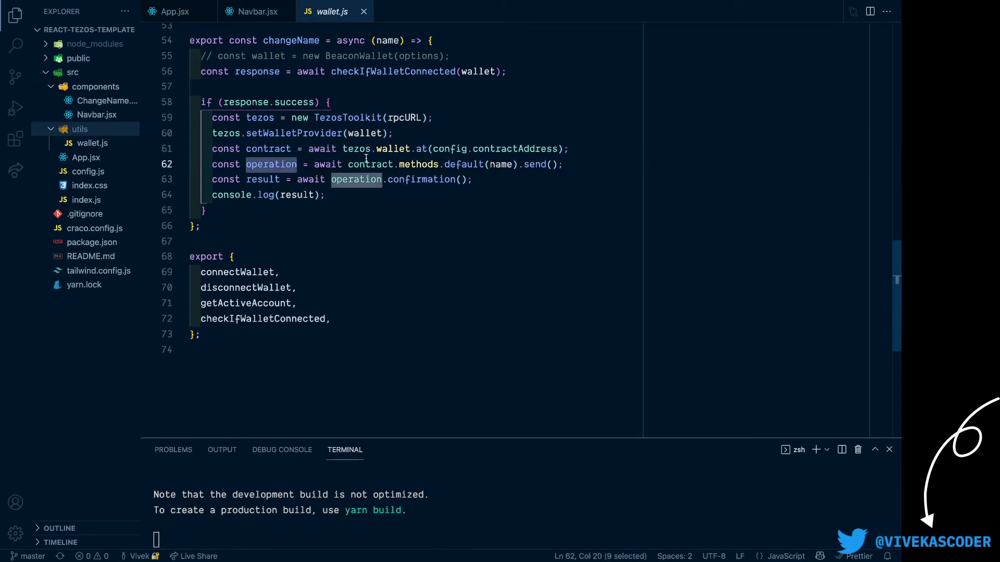
pyautogui.moveTo(419, 163)
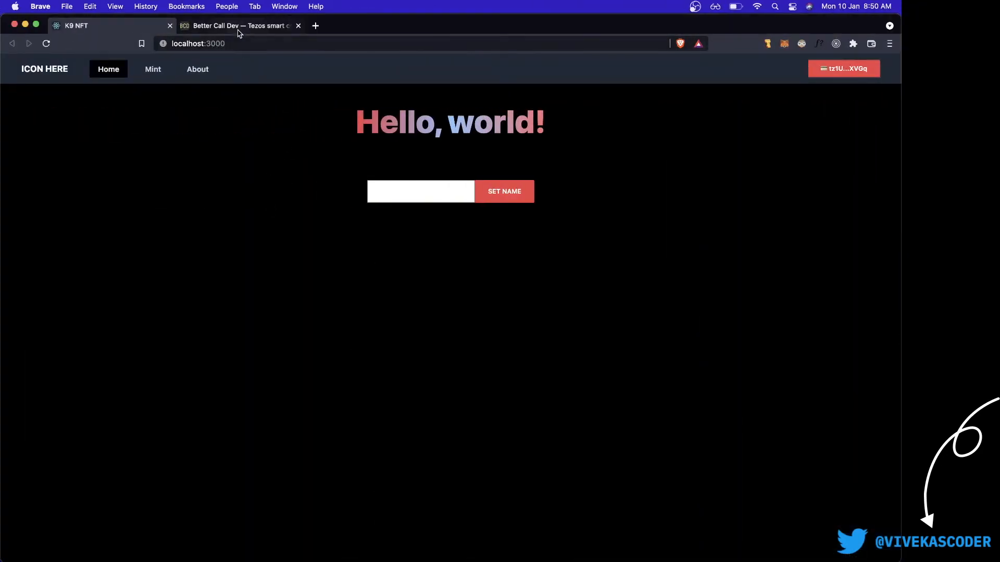
# - View the contract's Interact, Storage and Operations pages with three setName calls, then the dApp
pyautogui.click(240, 25)
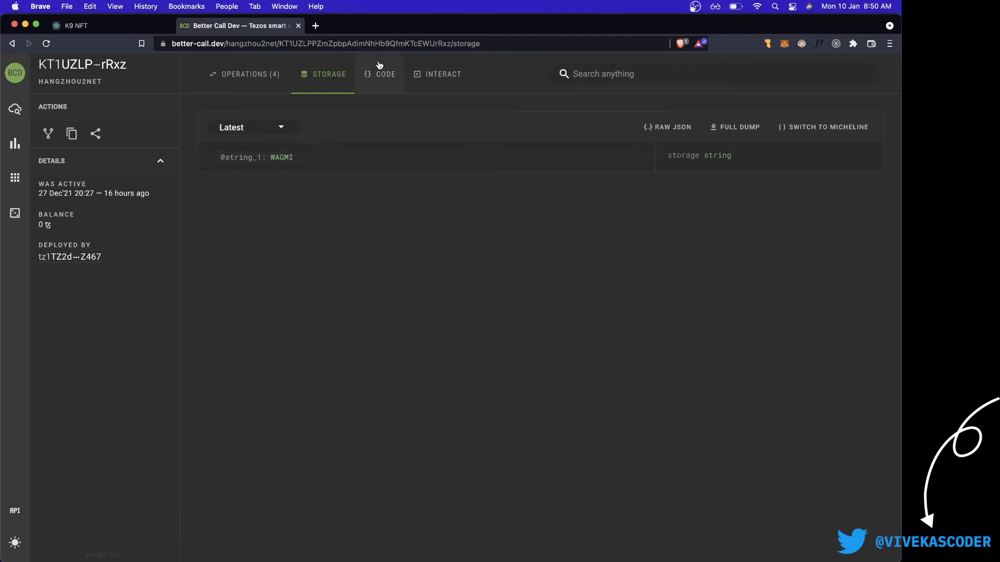
pyautogui.click(436, 74)
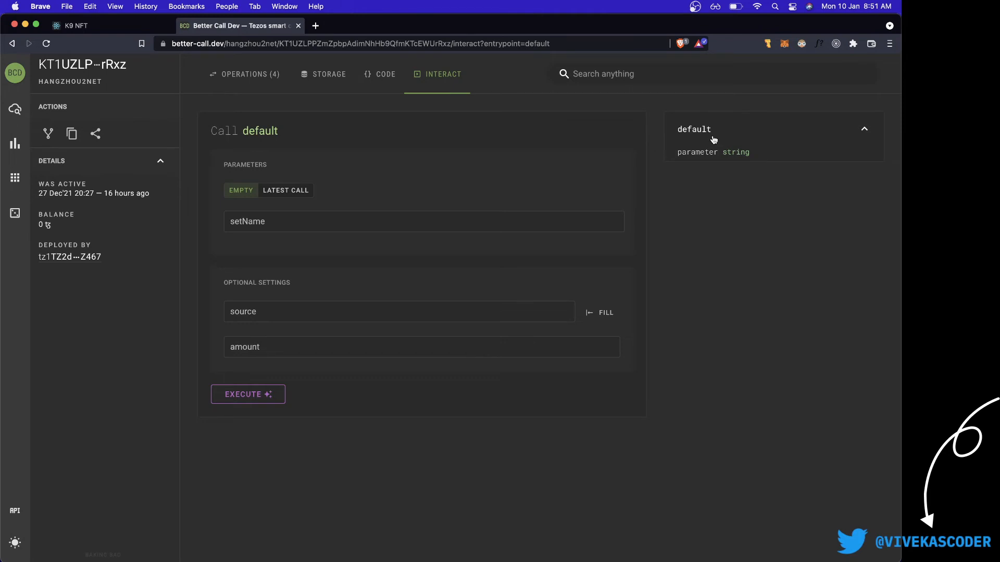
pyautogui.click(328, 74)
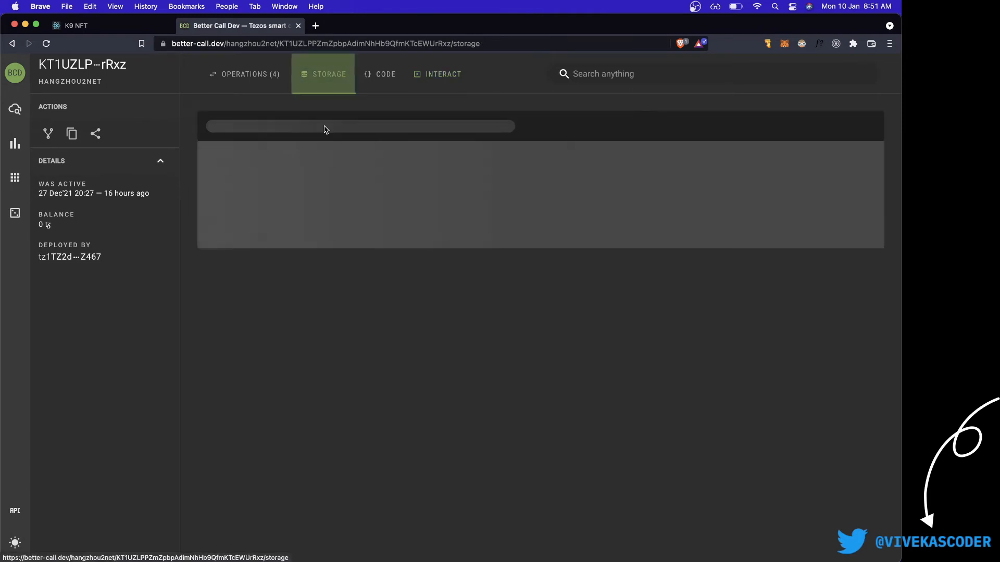
pyautogui.click(249, 74)
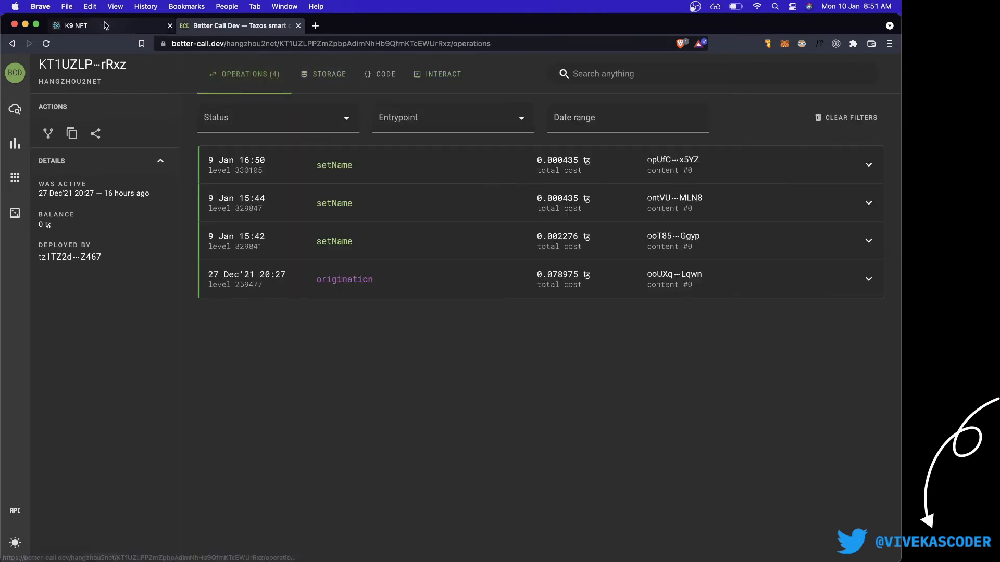
pyautogui.click(72, 25)
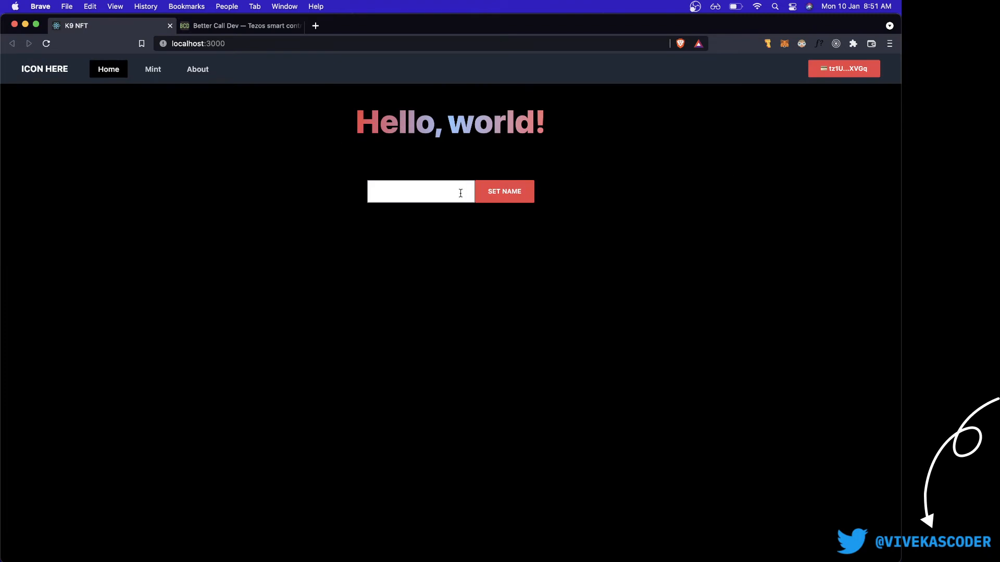
pyautogui.write('Vivek Kumar')
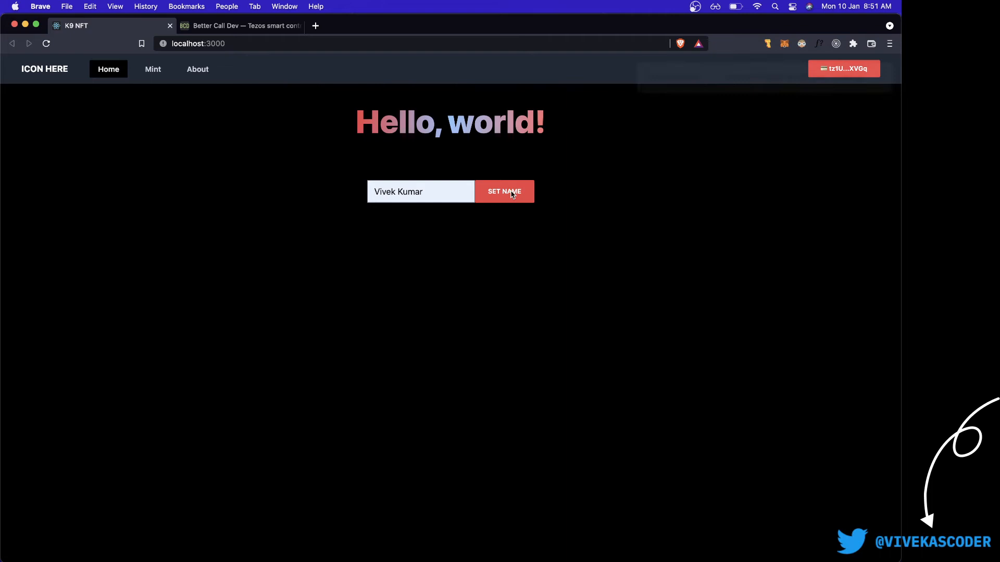
pyautogui.click(503, 192)
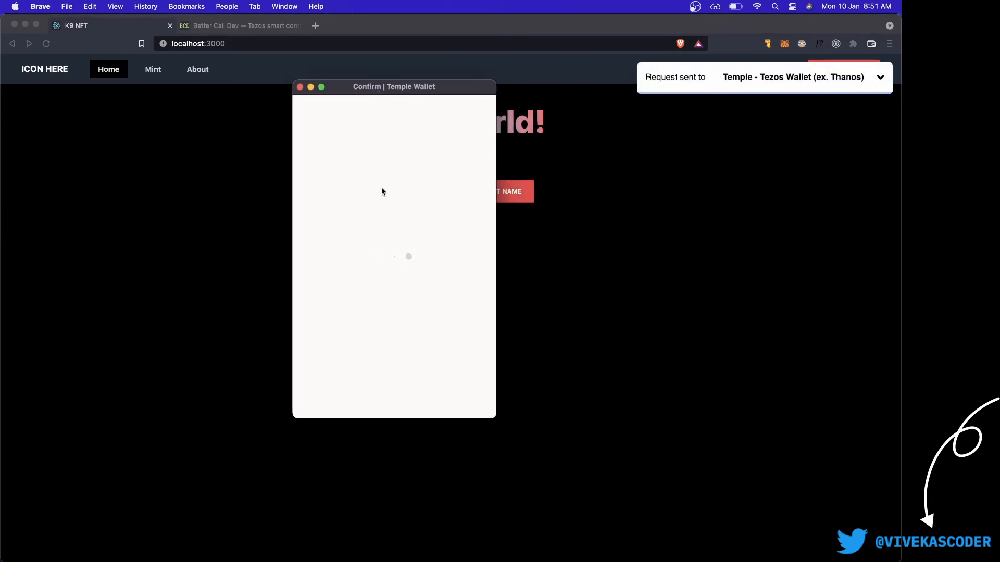
pyautogui.moveTo(369, 109)
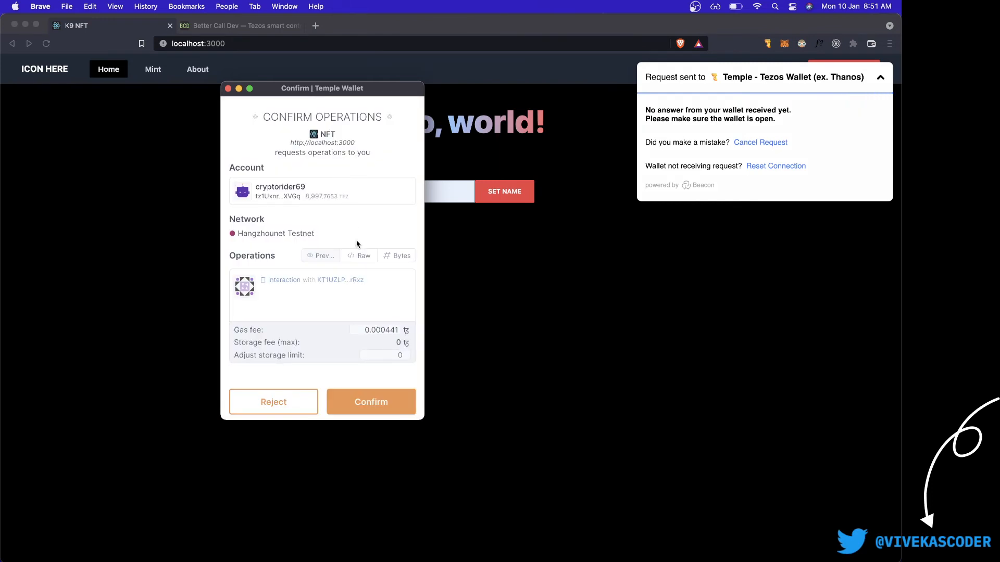
pyautogui.click(371, 402)
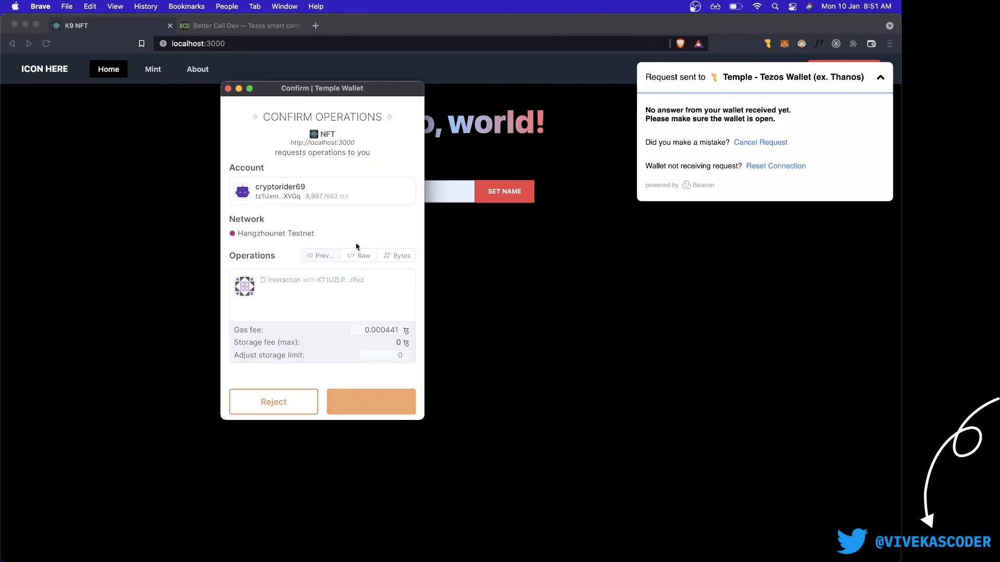
pyautogui.click(370, 402)
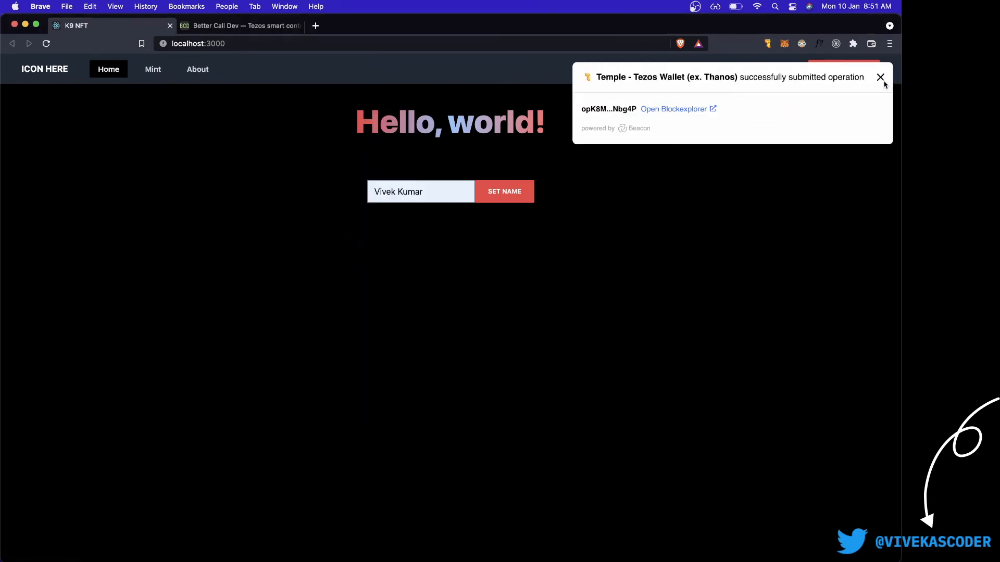
pyautogui.click(880, 77)
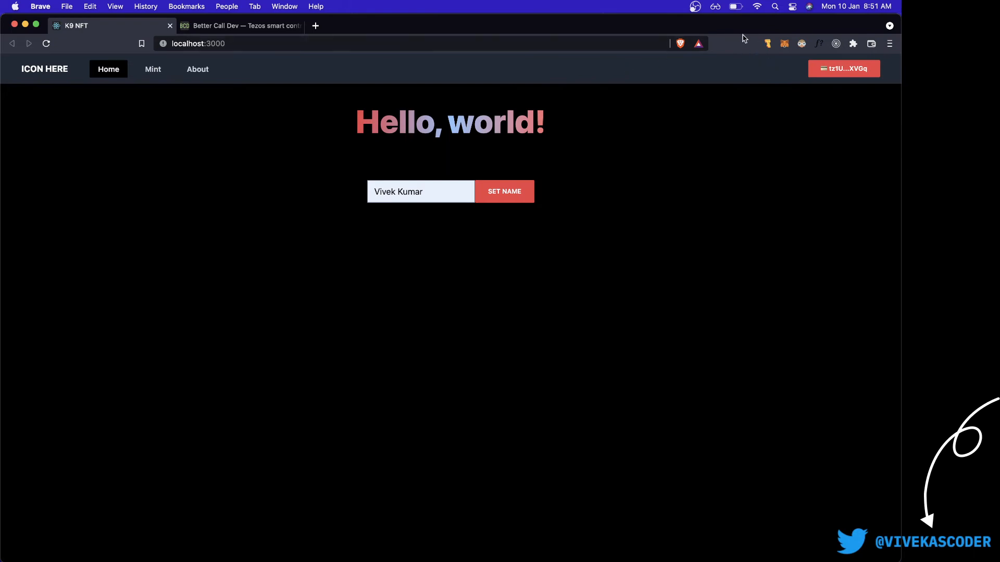
pyautogui.click(769, 43)
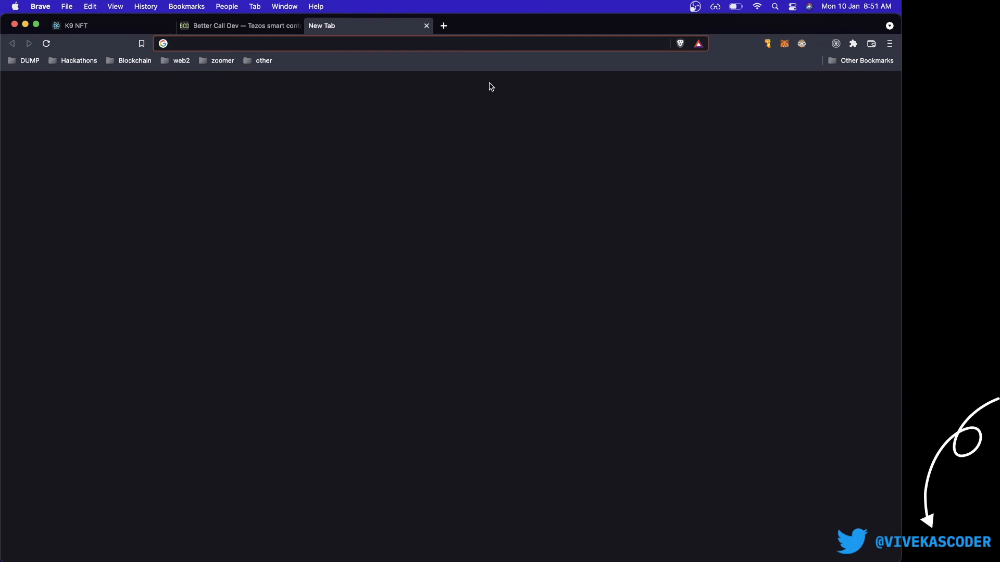
# - Load github.com/vivekascoder/react-tezos-template, glance at the dApp, and return to the repository page
pyautogui.write('github.com/')
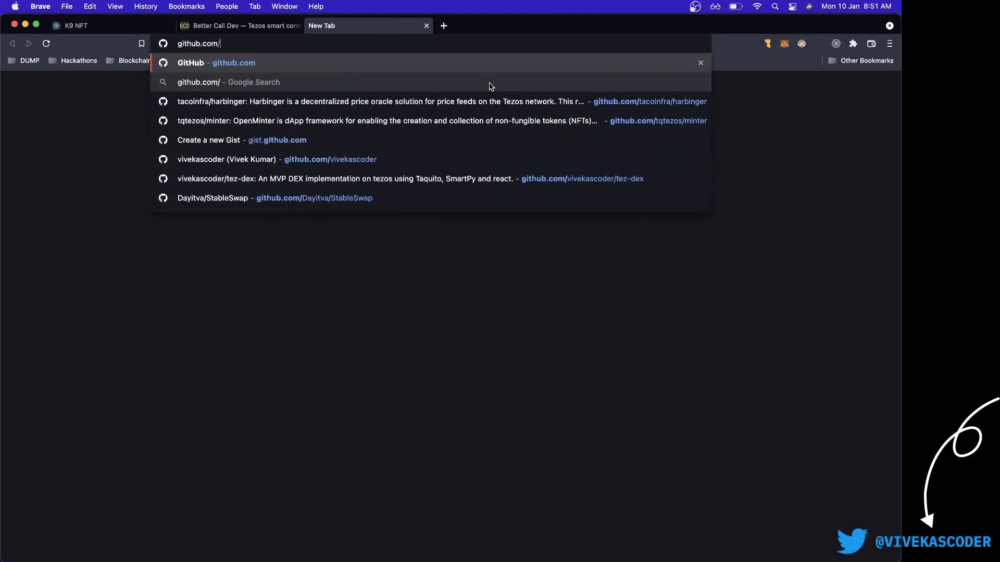
pyautogui.write('vivekascoder/')
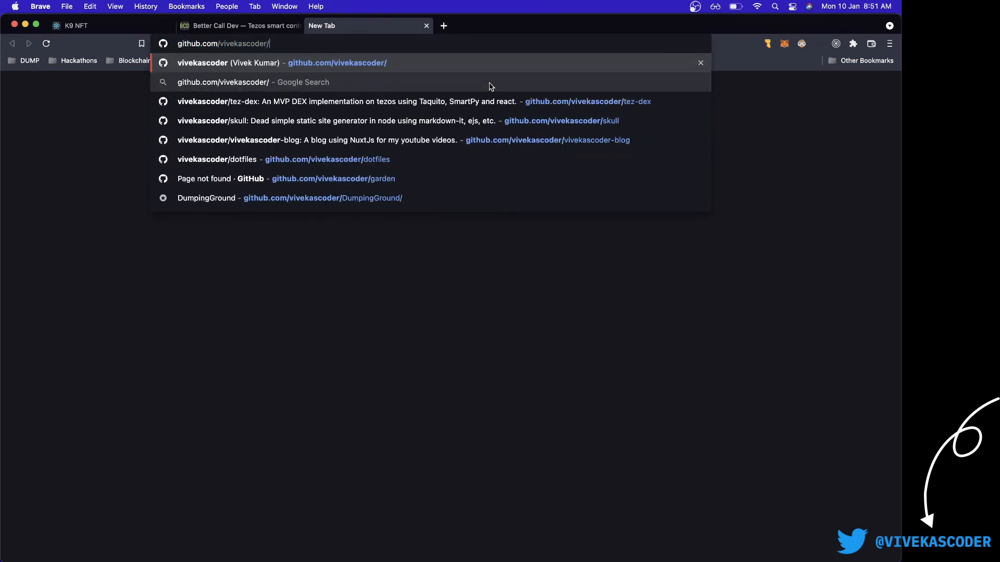
pyautogui.write('react-tezos-template')
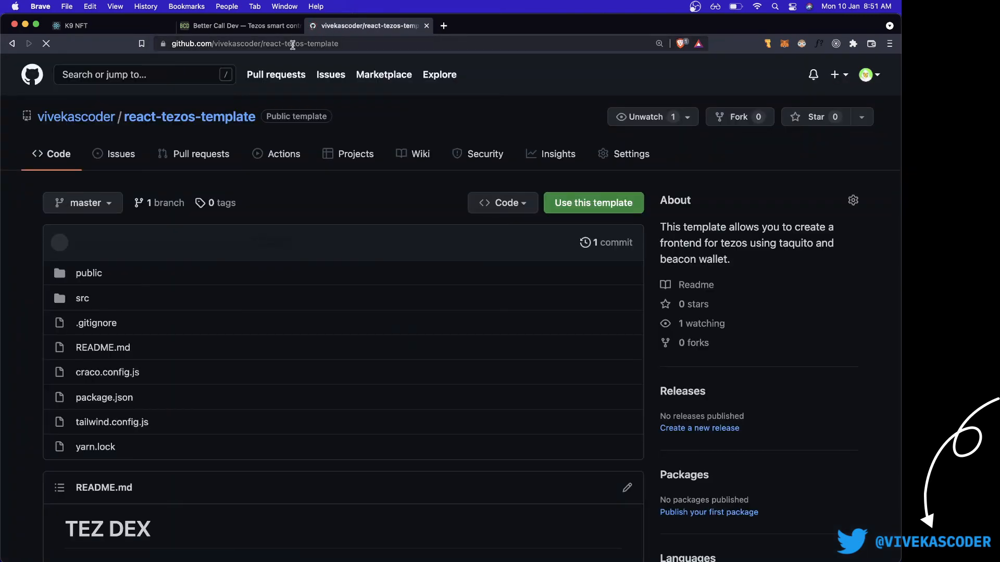
pyautogui.click(72, 25)
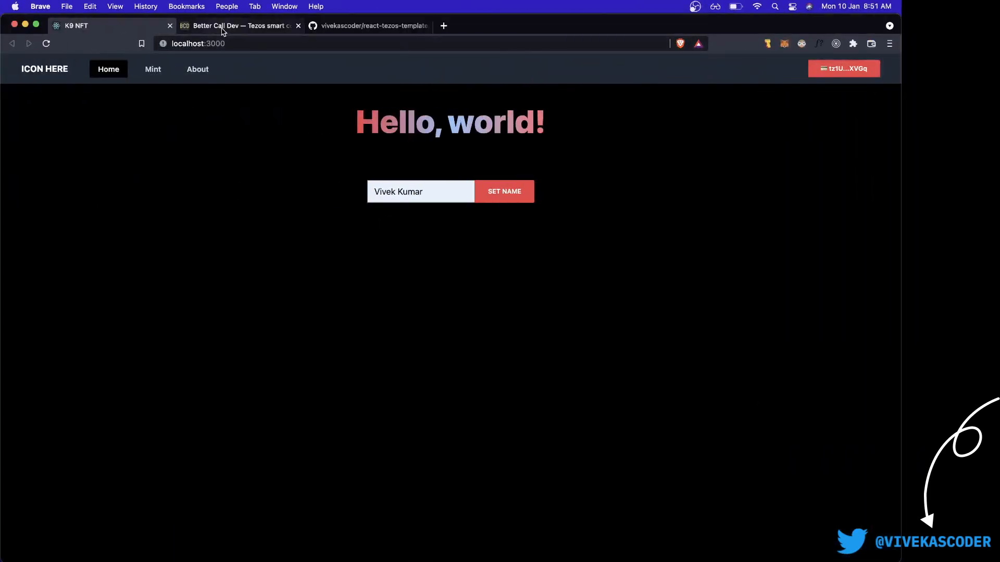
pyautogui.click(368, 25)
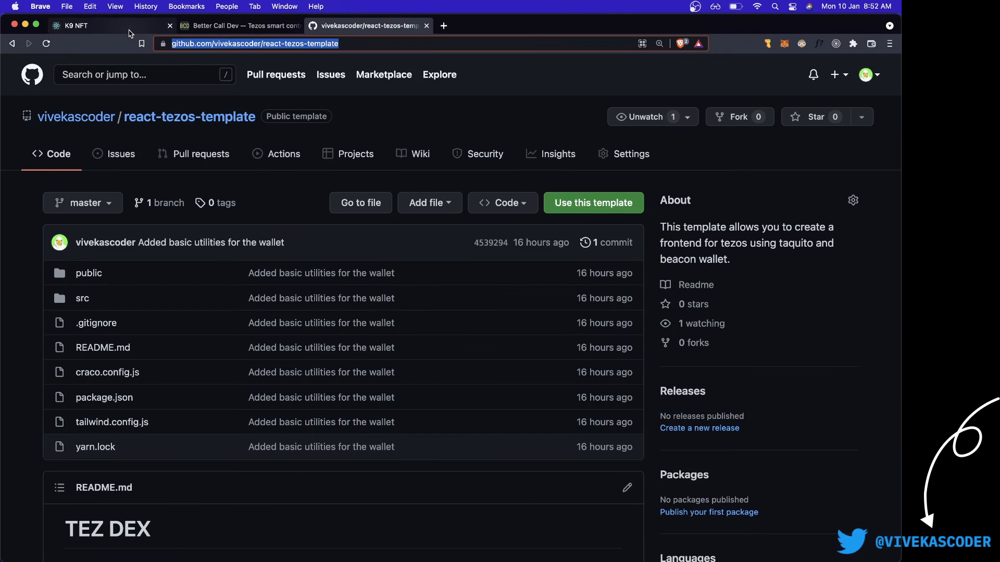
# - Check Better Call Dev storage and operations for the new setName call, then return to the K9 NFT dApp
pyautogui.click(239, 25)
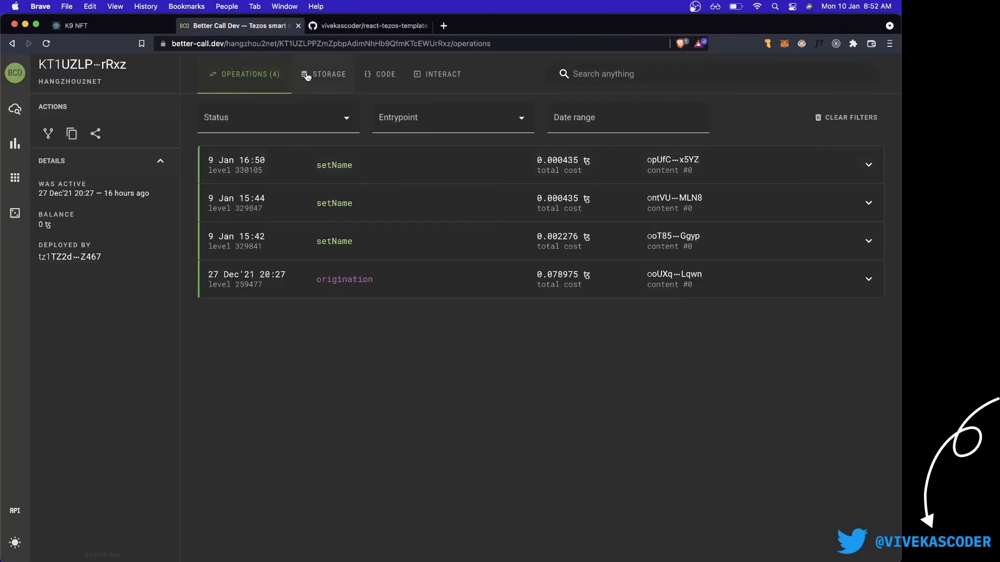
pyautogui.click(329, 74)
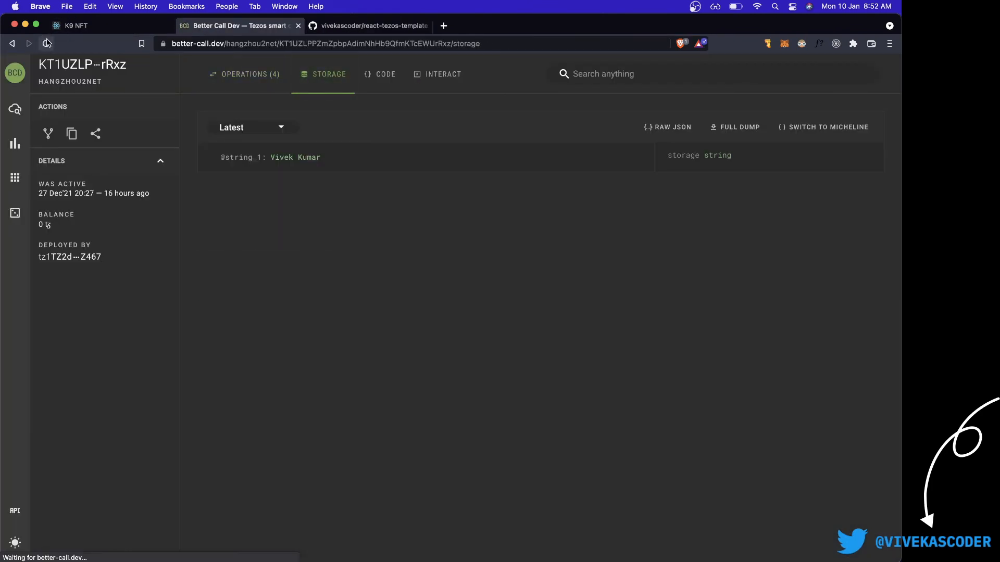
pyautogui.click(45, 44)
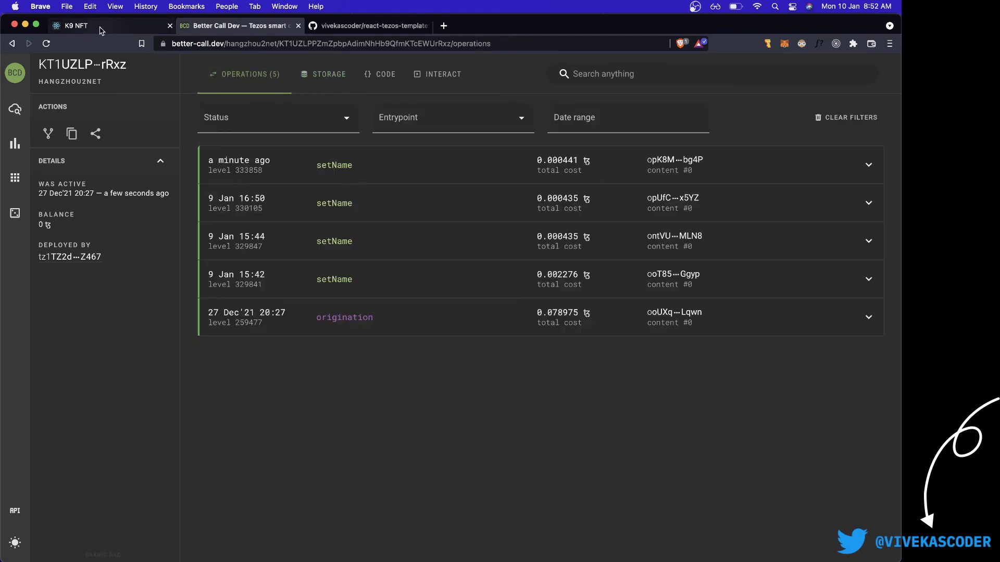
pyautogui.click(95, 25)
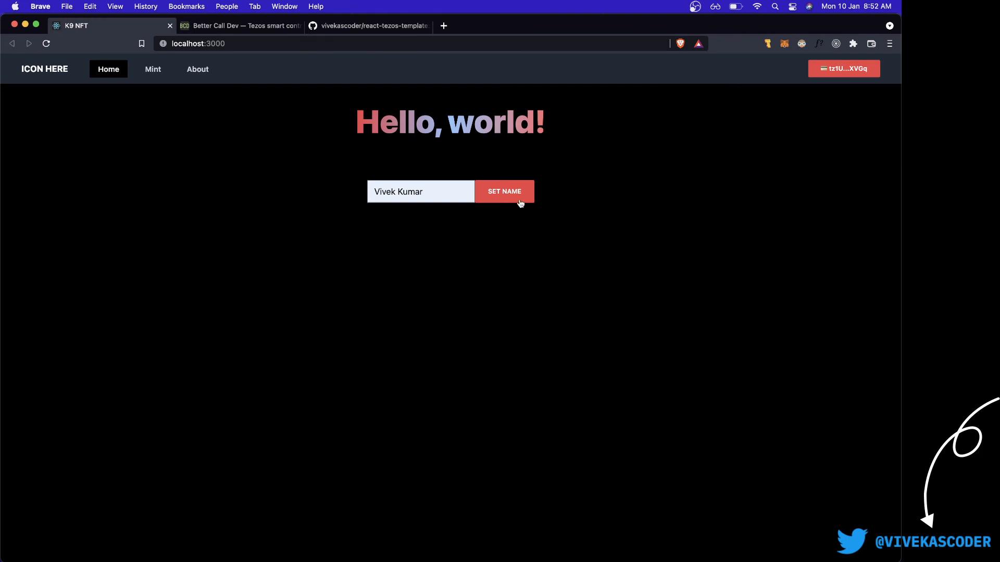
# - Disconnect the wallet, enter 'NFT' as the name and submit SET NAME
pyautogui.click(842, 69)
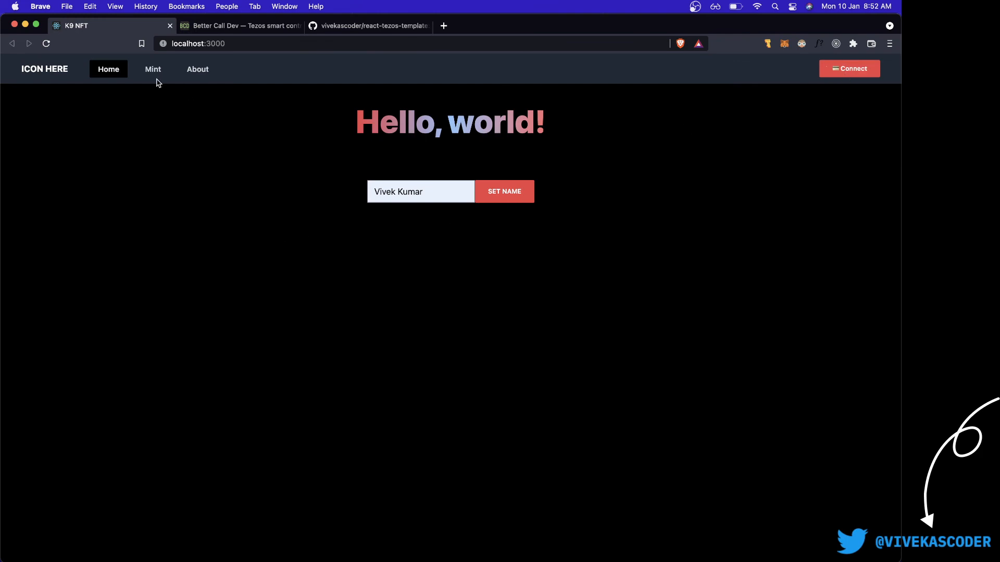
pyautogui.click(419, 192)
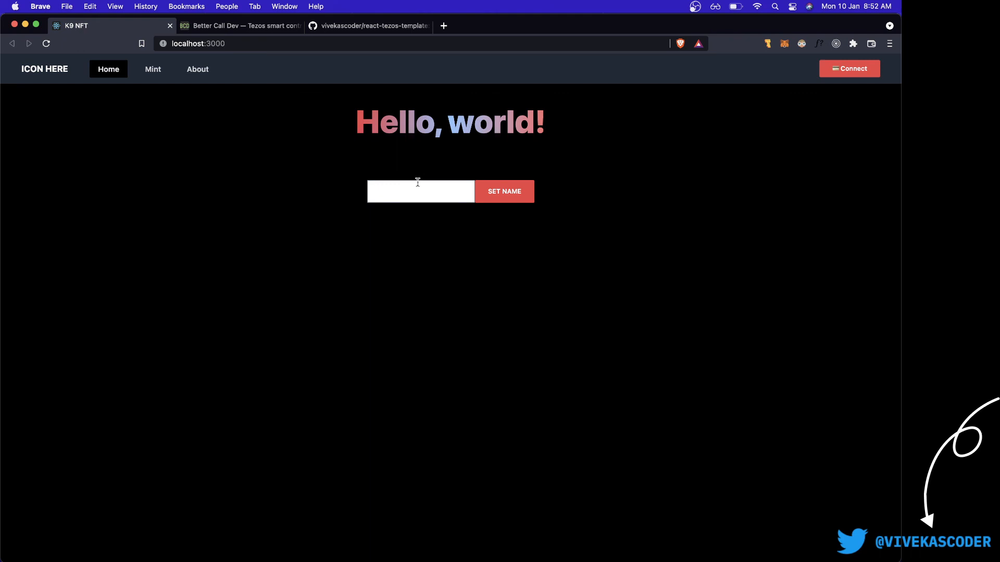
pyautogui.write('NFT')
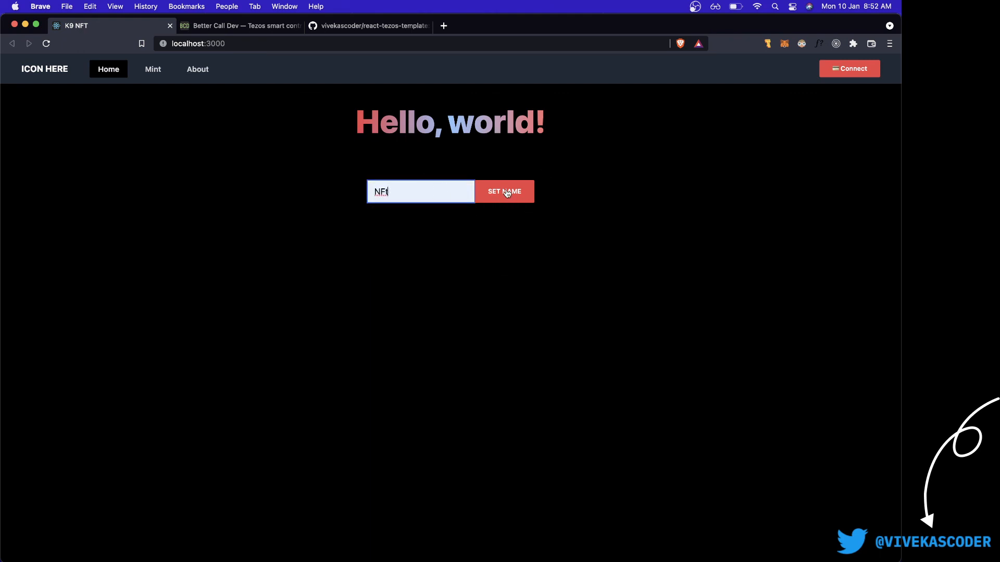
pyautogui.moveTo(518, 194)
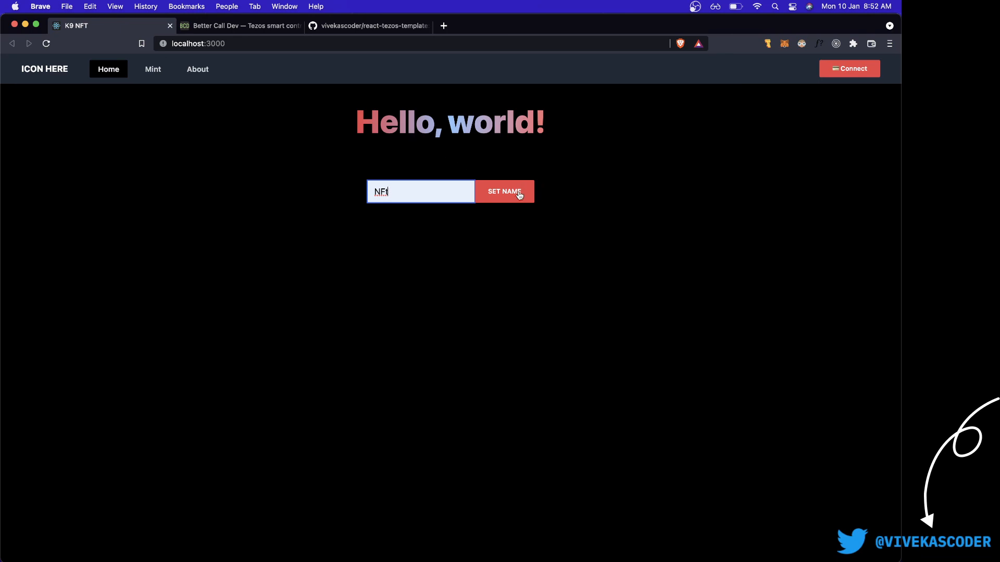
pyautogui.click(849, 68)
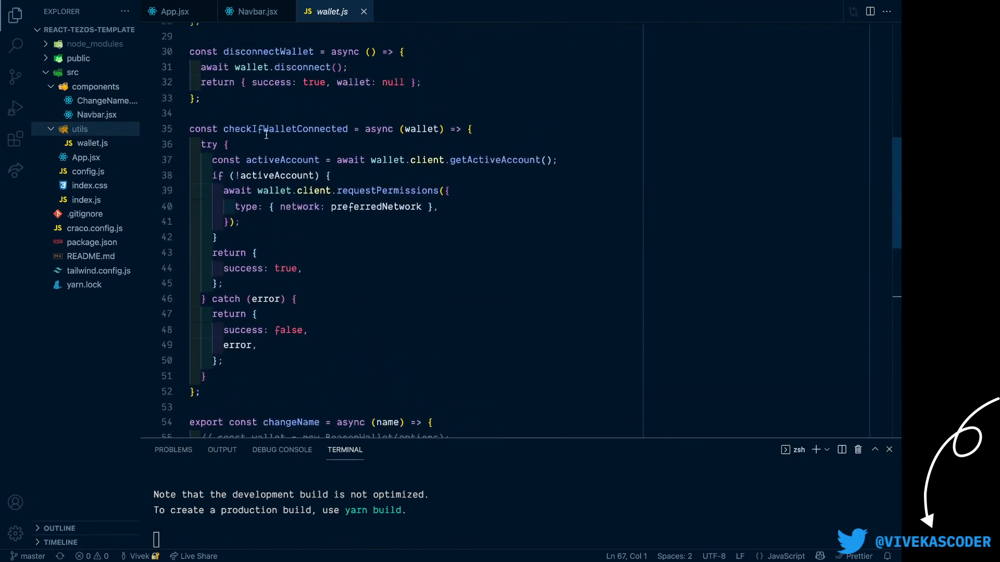
pyautogui.doubleClick(285, 129)
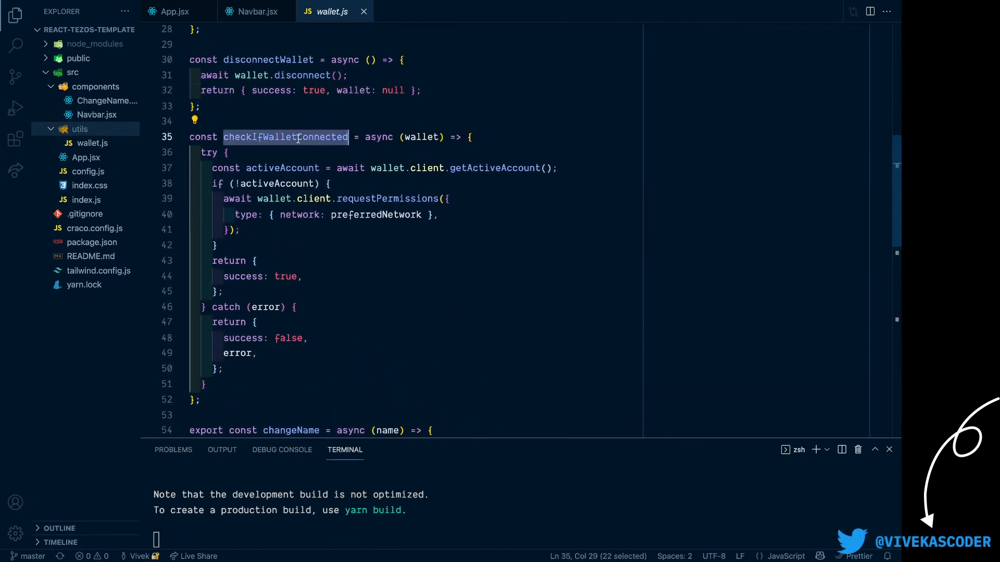
pyautogui.doubleClick(281, 167)
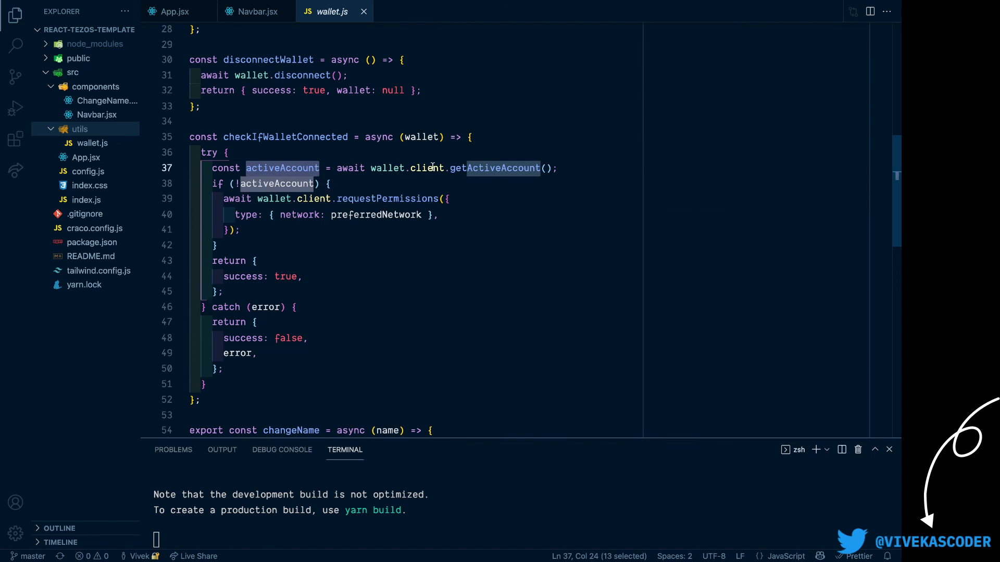